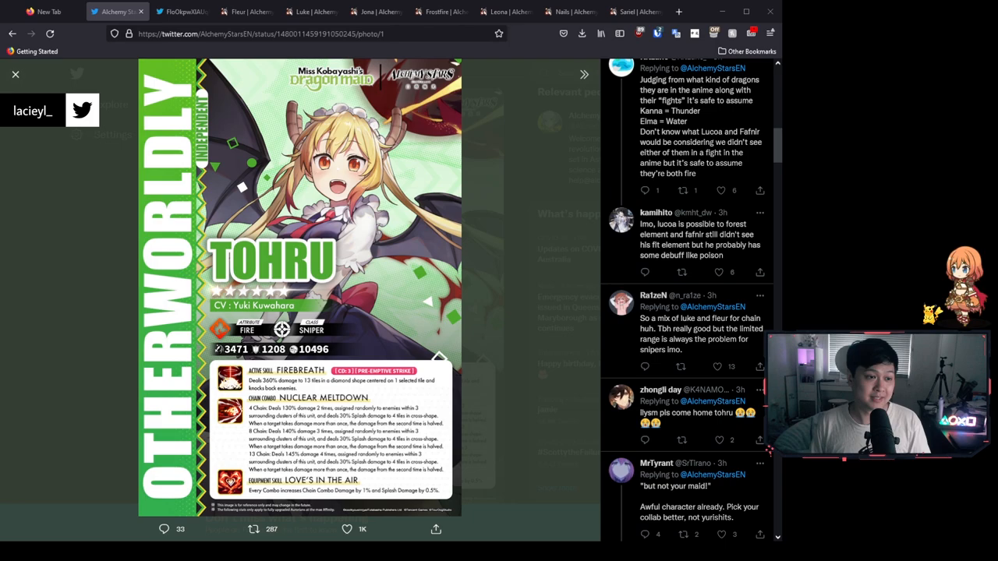
# Scroll down through the replies beside the opened Tohru card photo
pyautogui.scroll(-3)
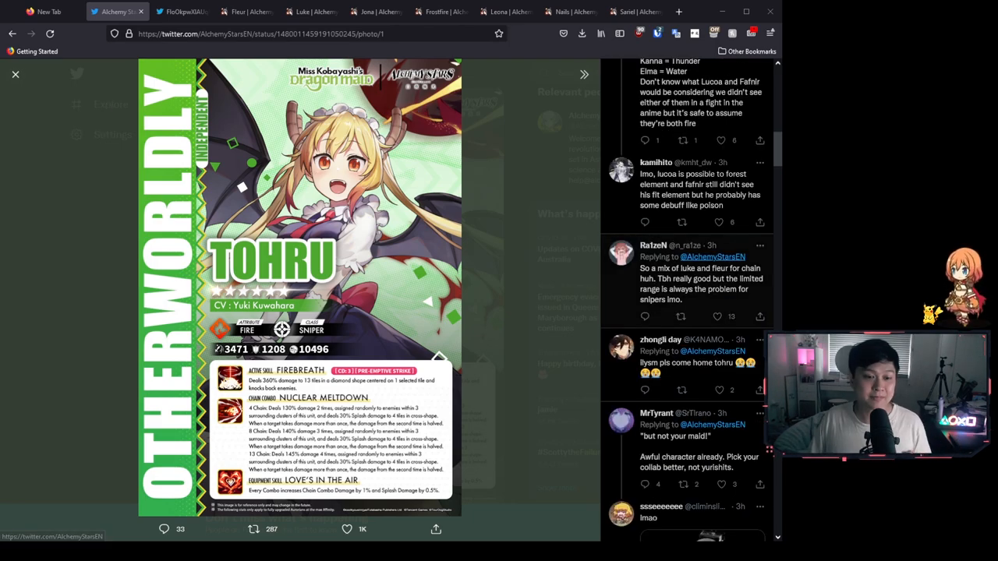
pyautogui.scroll(-3)
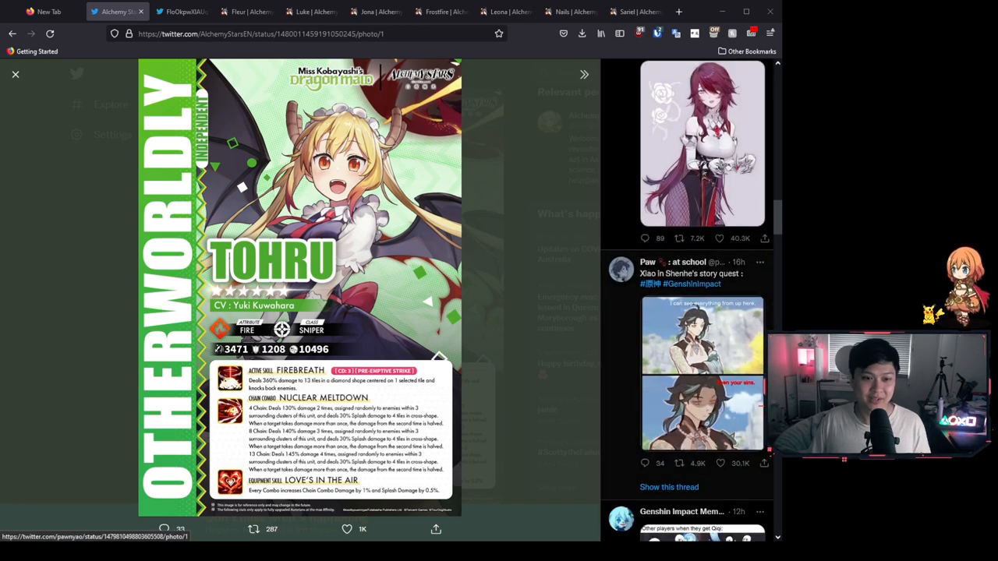
pyautogui.scroll(-3)
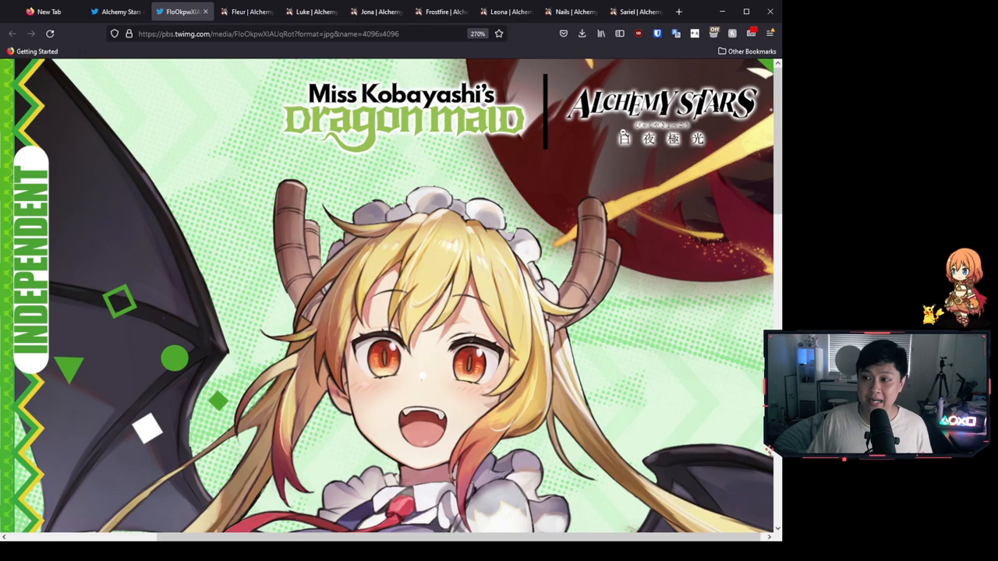
pyautogui.moveTo(613, 165)
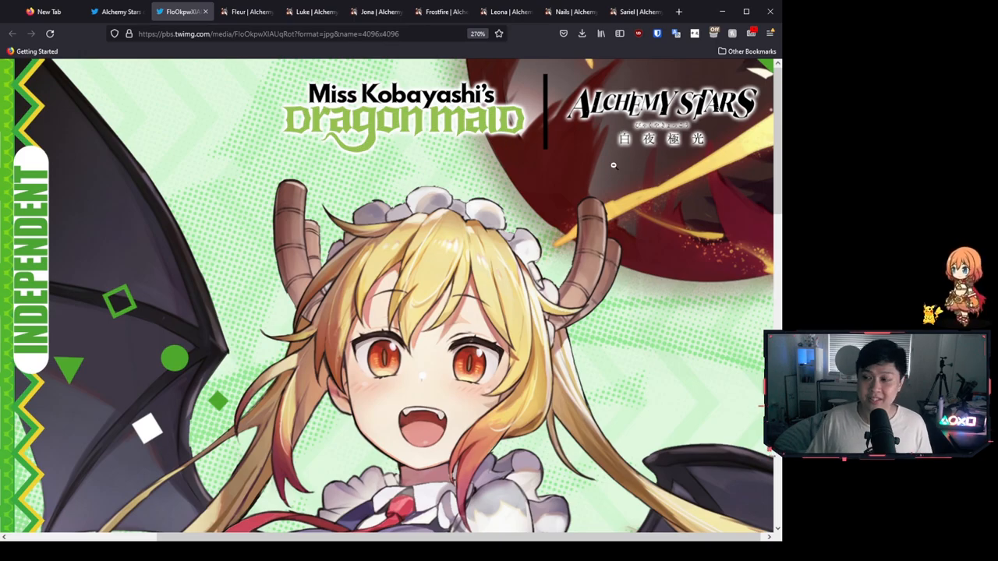
# Read Tohru's full-size card from the artwork down to Firebreath, Nuclear Meltdown and Love's in the Air
pyautogui.scroll(-3)
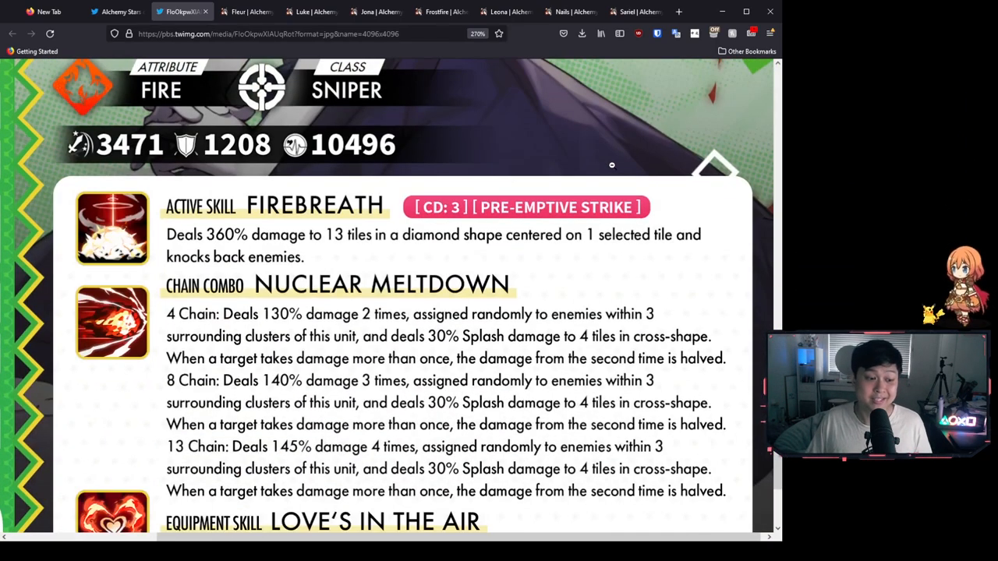
pyautogui.scroll(-3)
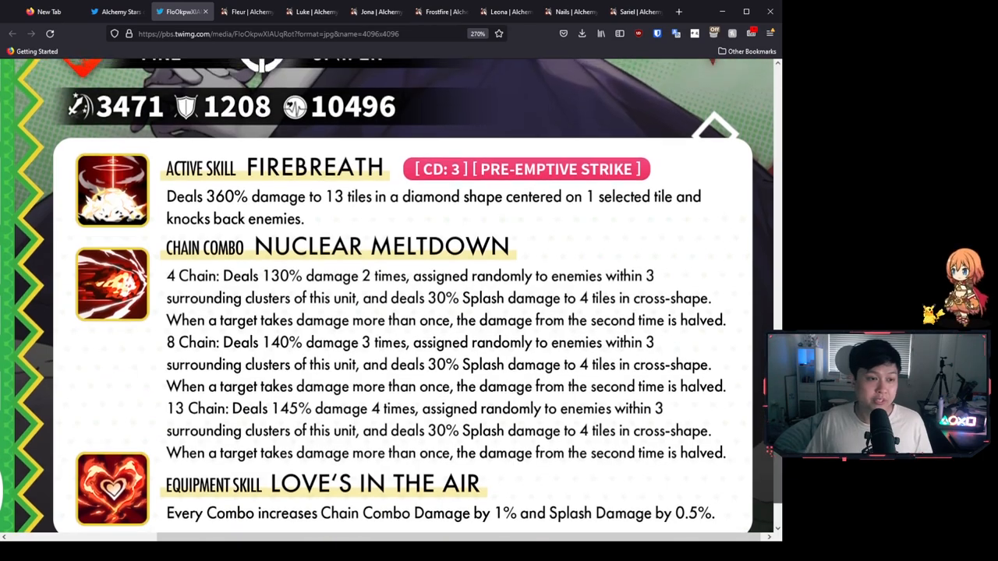
pyautogui.scroll(3)
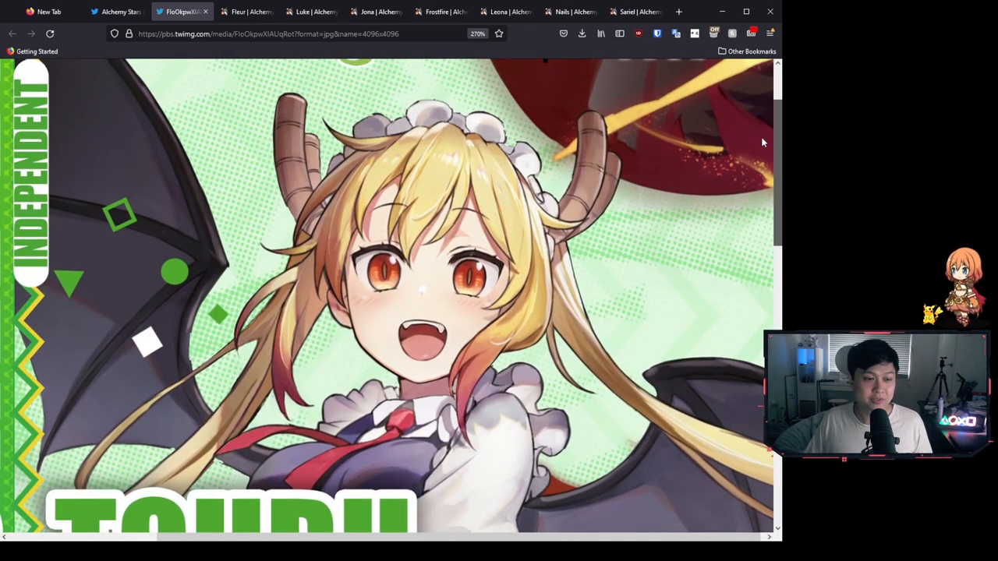
pyautogui.scroll(-3)
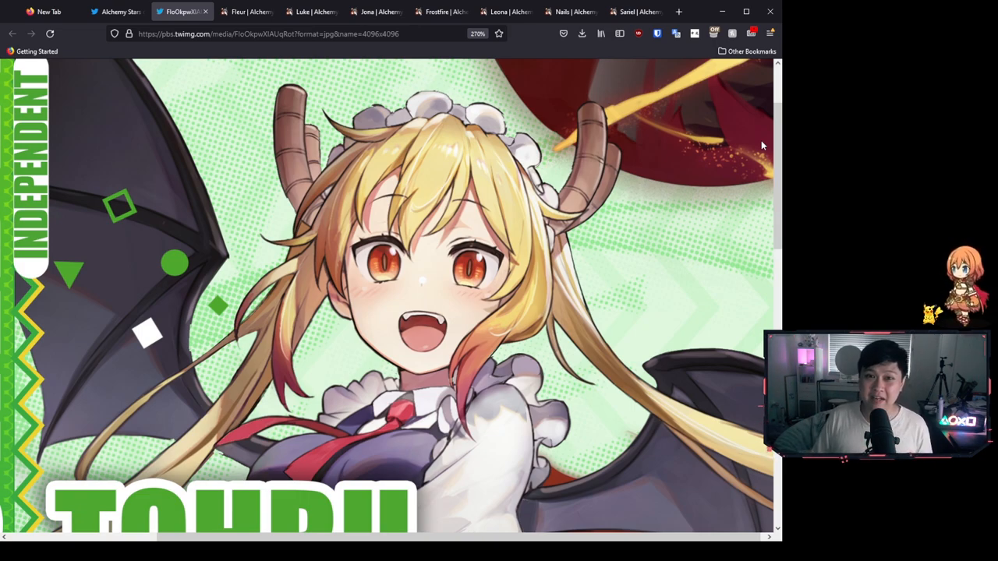
pyautogui.moveTo(702, 171)
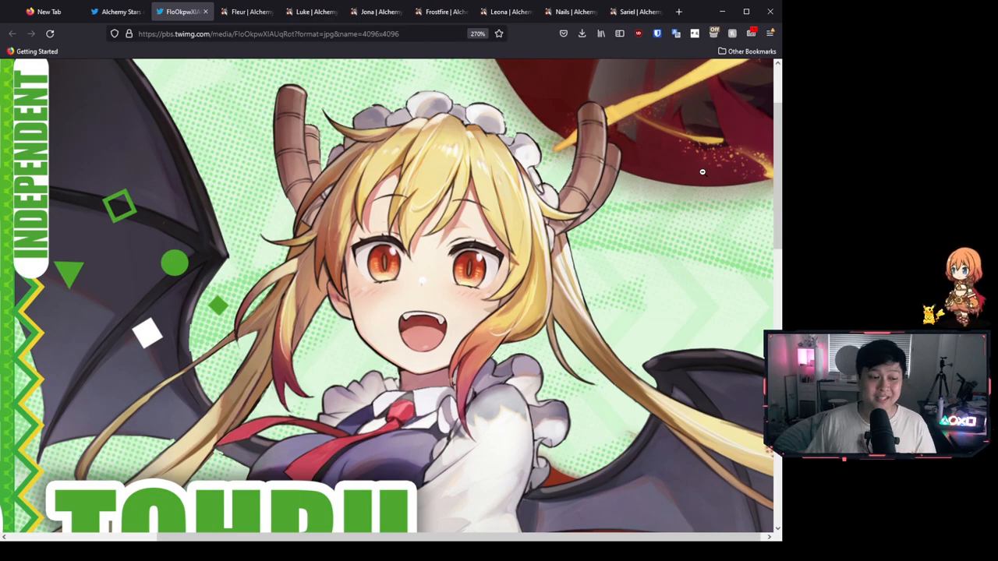
pyautogui.scroll(-3)
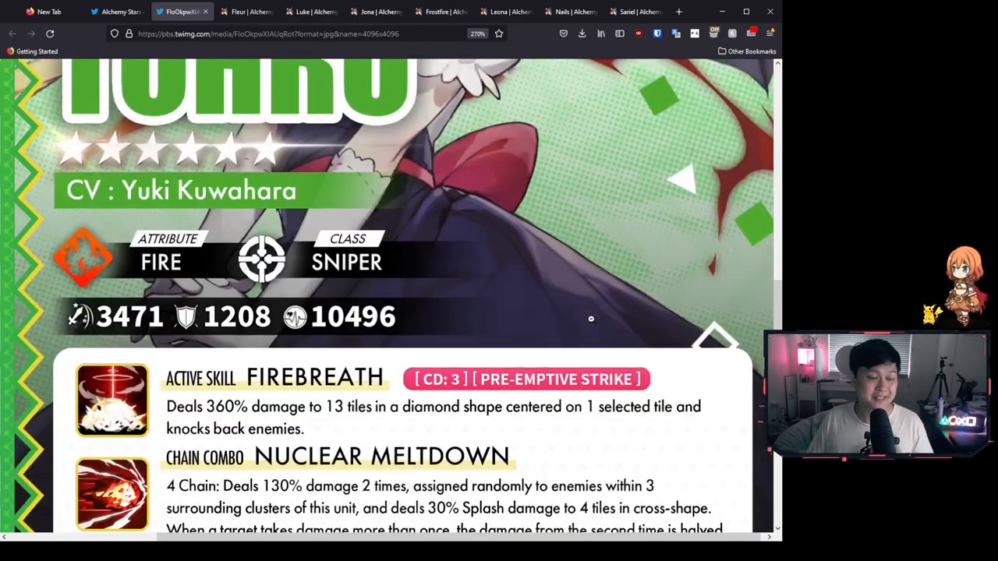
pyautogui.scroll(-3)
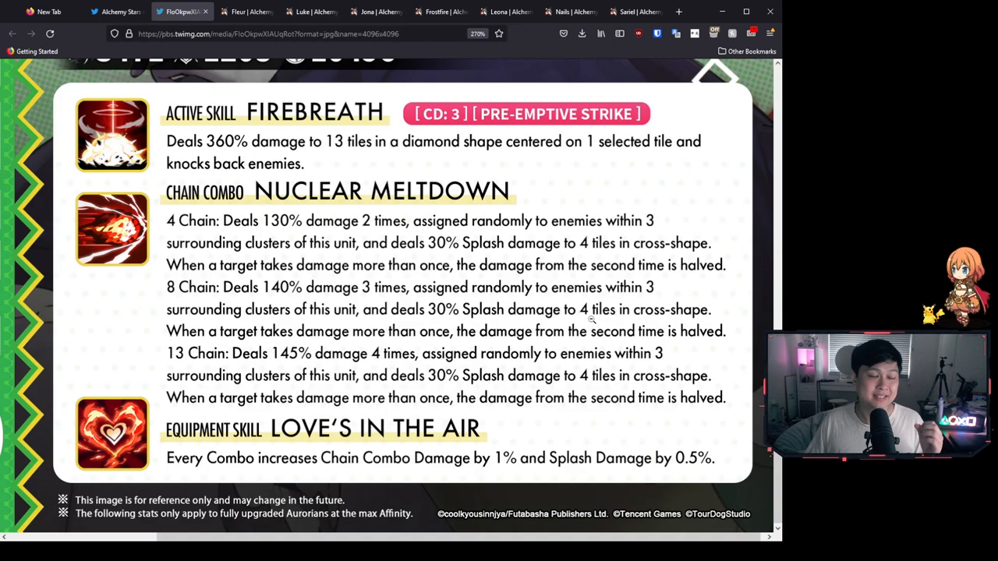
pyautogui.scroll(3)
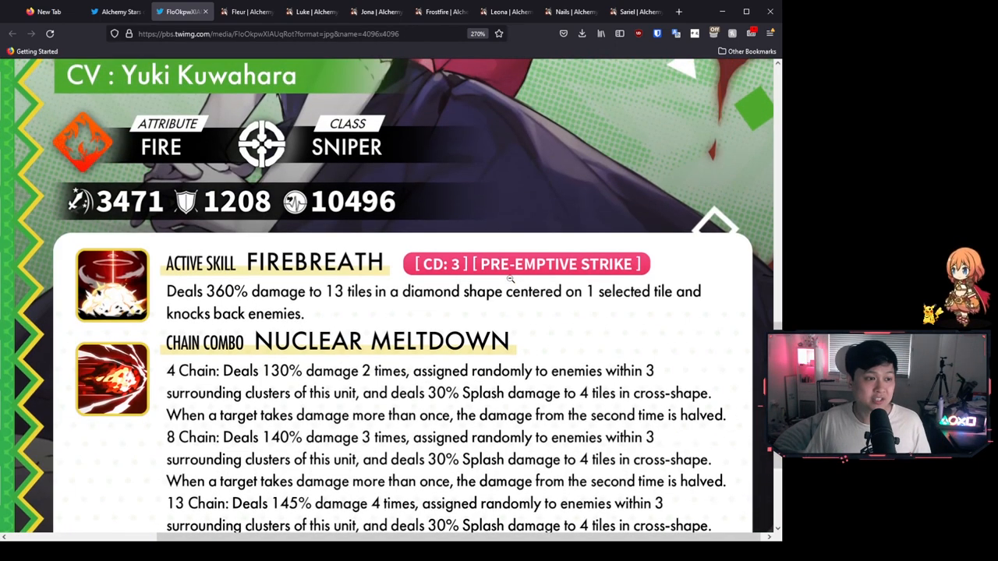
pyautogui.scroll(3)
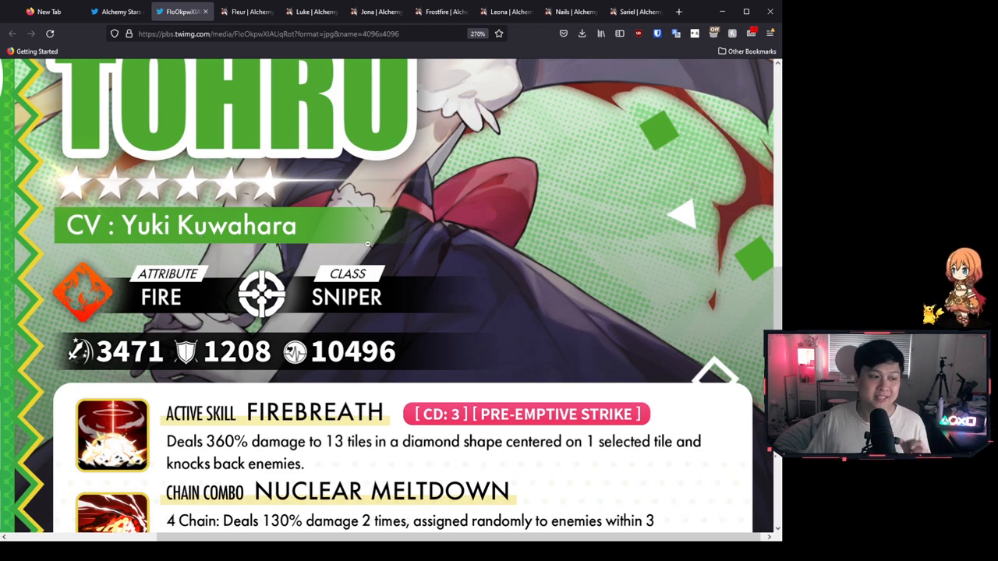
pyautogui.scroll(-3)
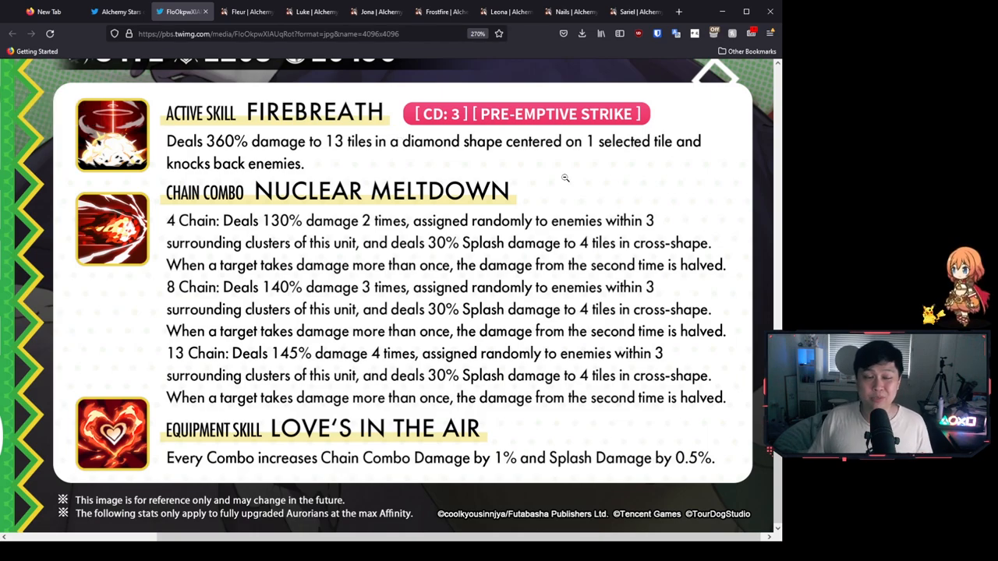
pyautogui.moveTo(509, 142)
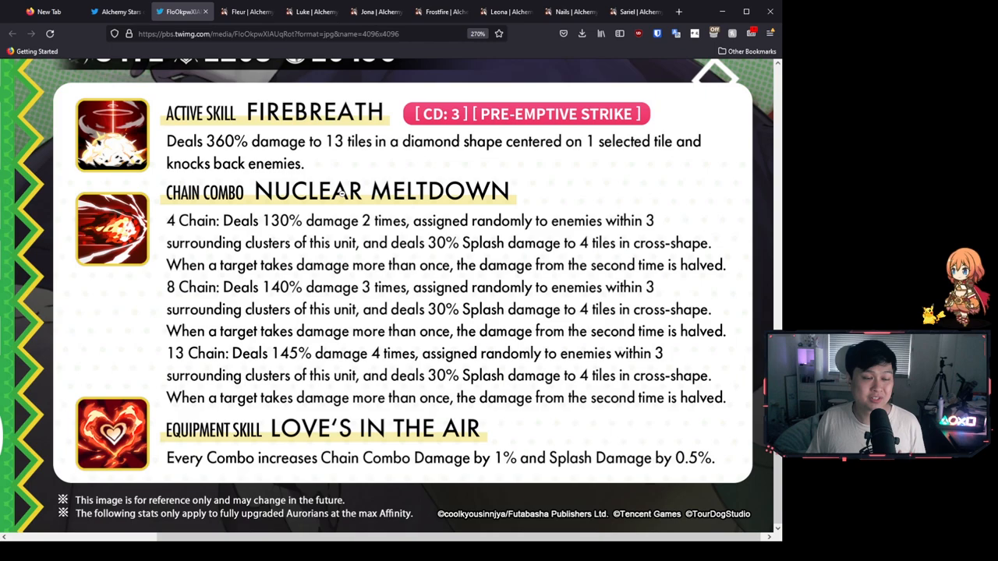
pyautogui.moveTo(369, 179)
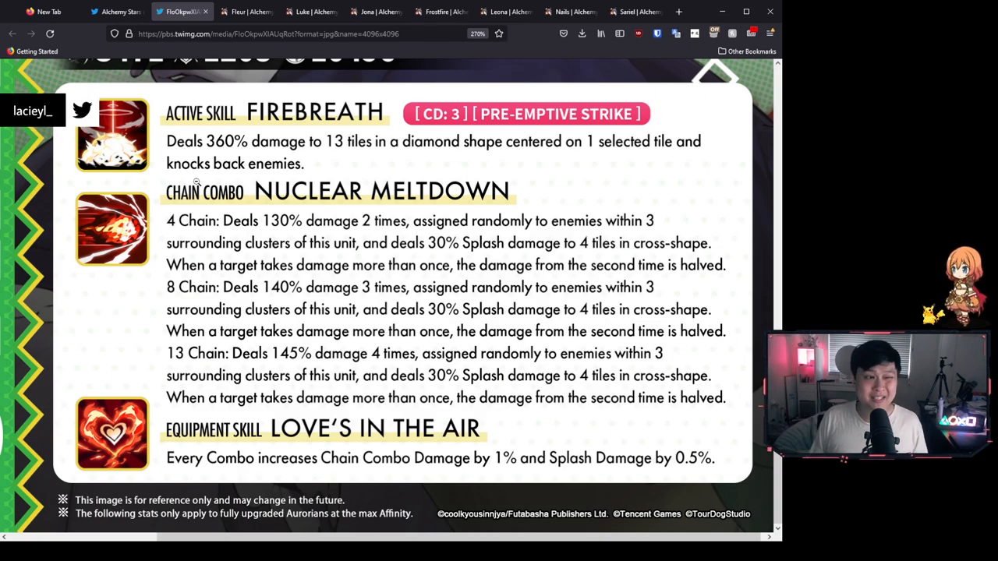
pyautogui.moveTo(254, 201)
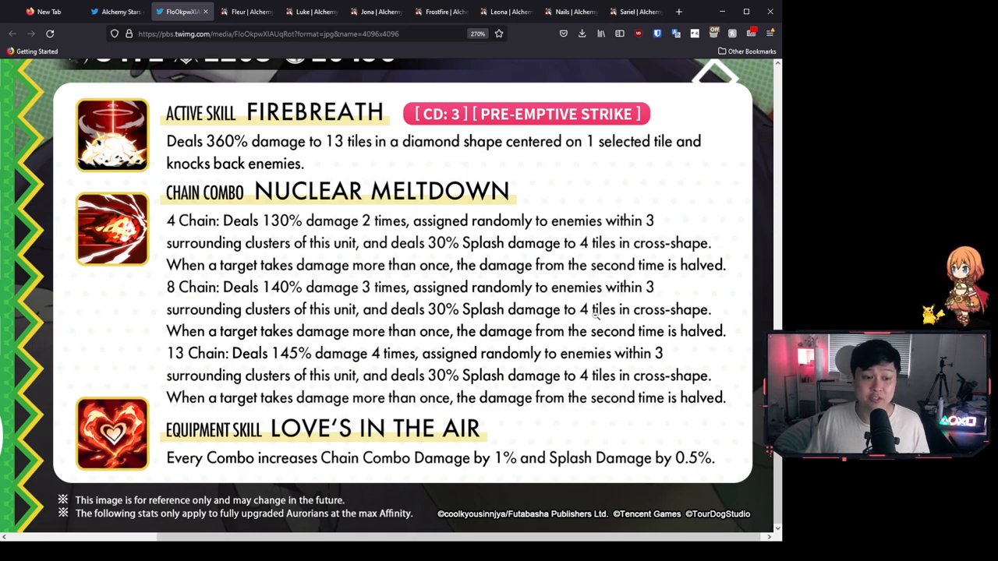
# Show Fleur's Iron Fist damage at 11 chains, then go back to Tohru's card image
pyautogui.click(245, 11)
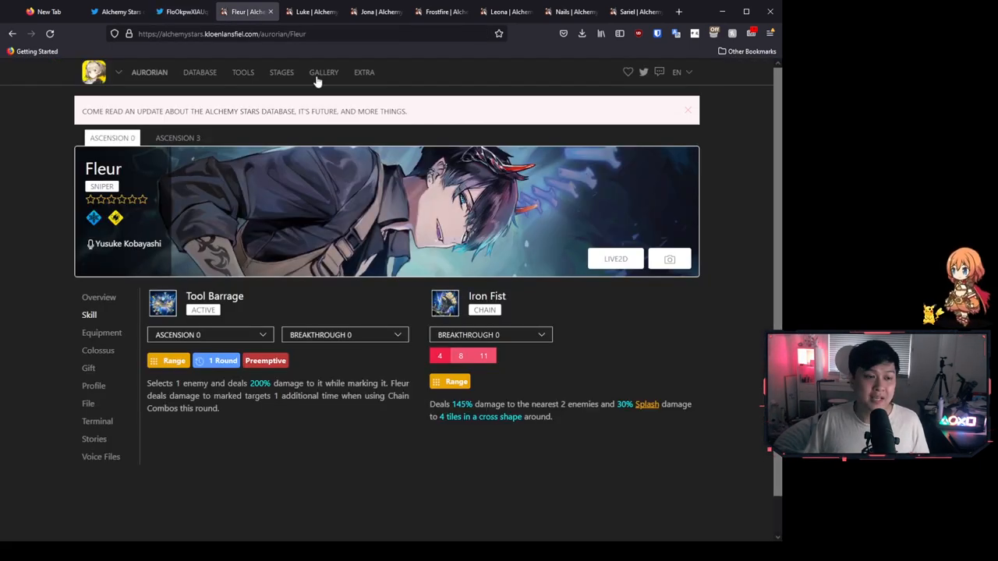
pyautogui.scroll(-3)
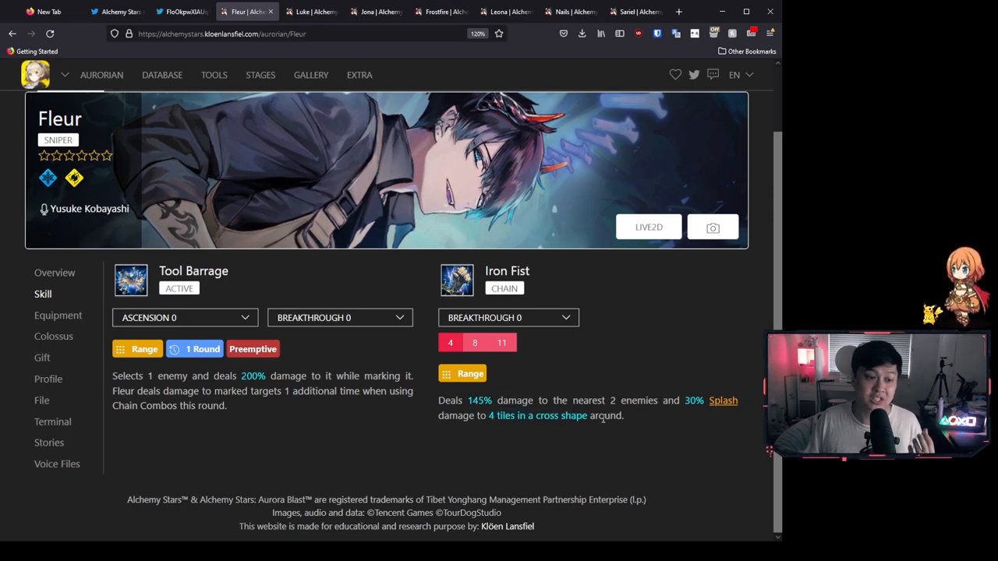
pyautogui.click(502, 343)
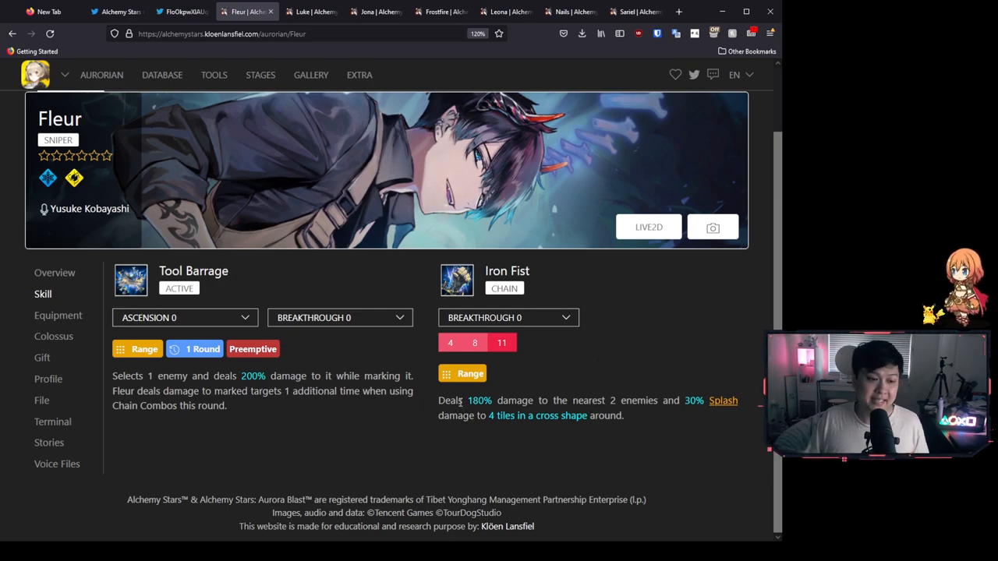
pyautogui.click(117, 11)
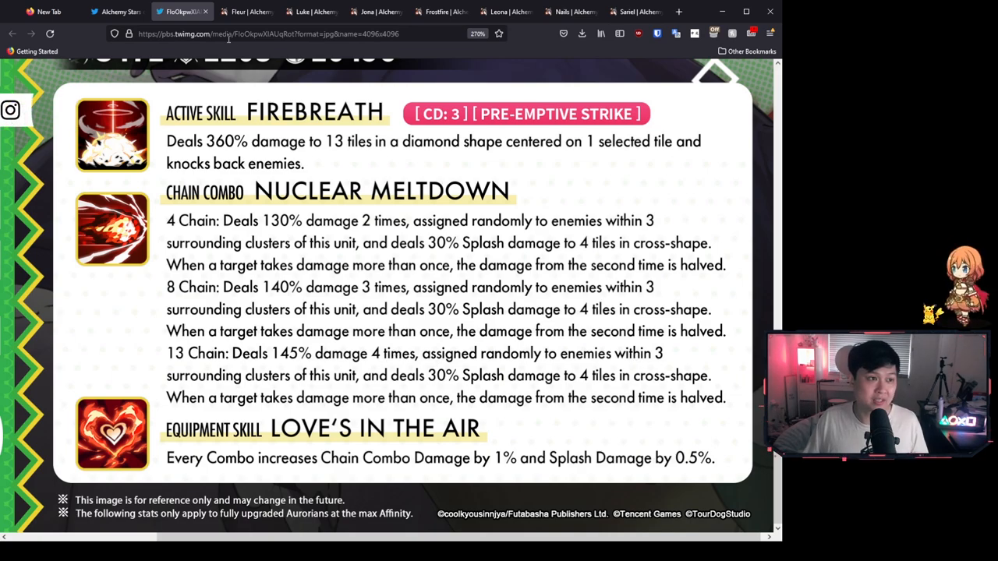
pyautogui.click(246, 11)
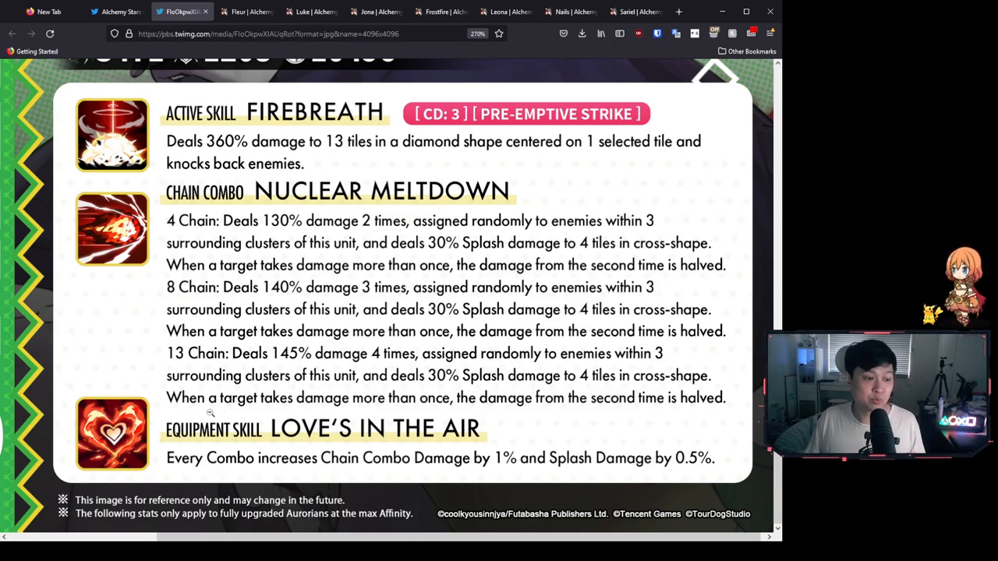
pyautogui.moveTo(565, 416)
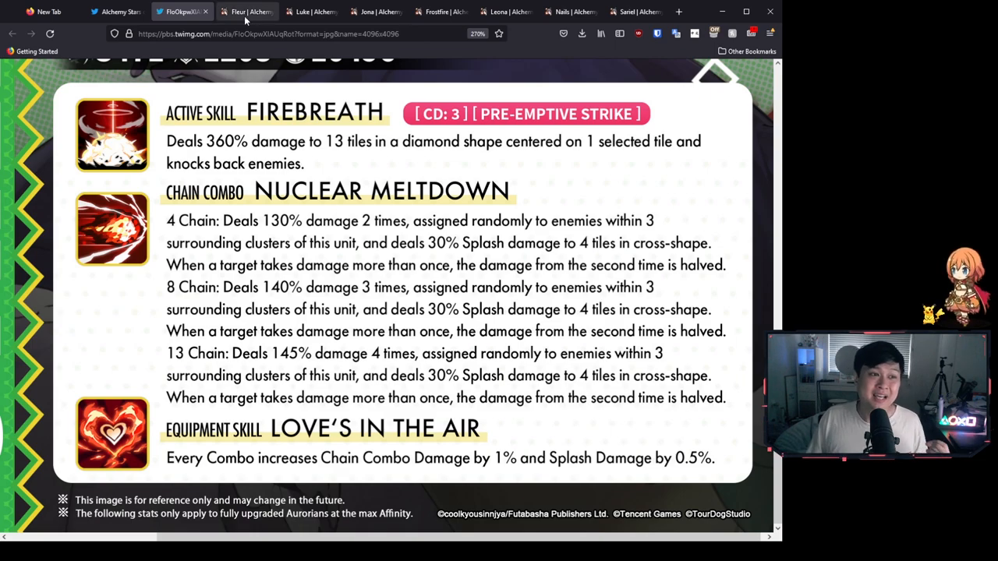
# Leave Fleur's page and open Sariel's skills, showing Turbid Wheel and Tidebreaker
pyautogui.click(310, 11)
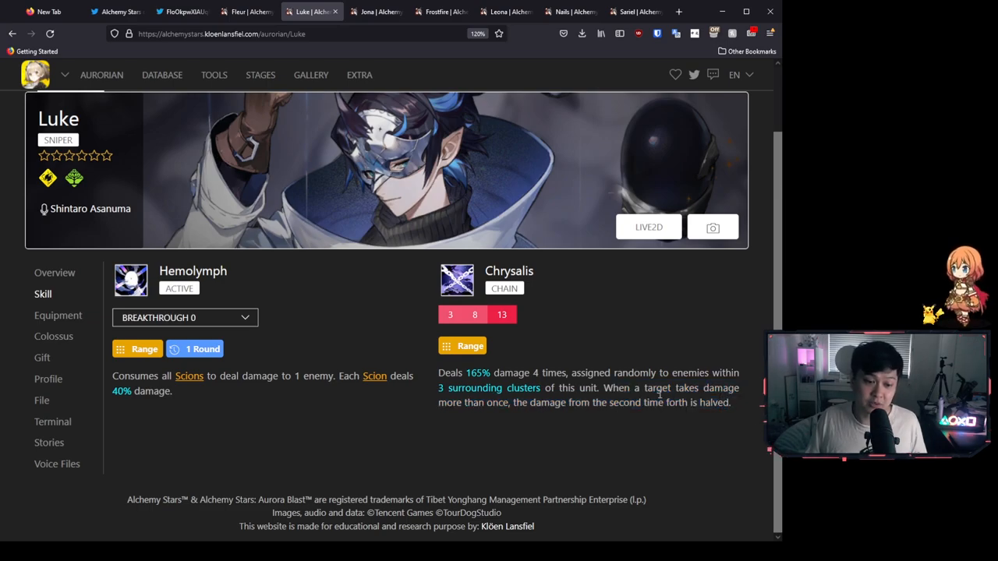
pyautogui.moveTo(497, 398)
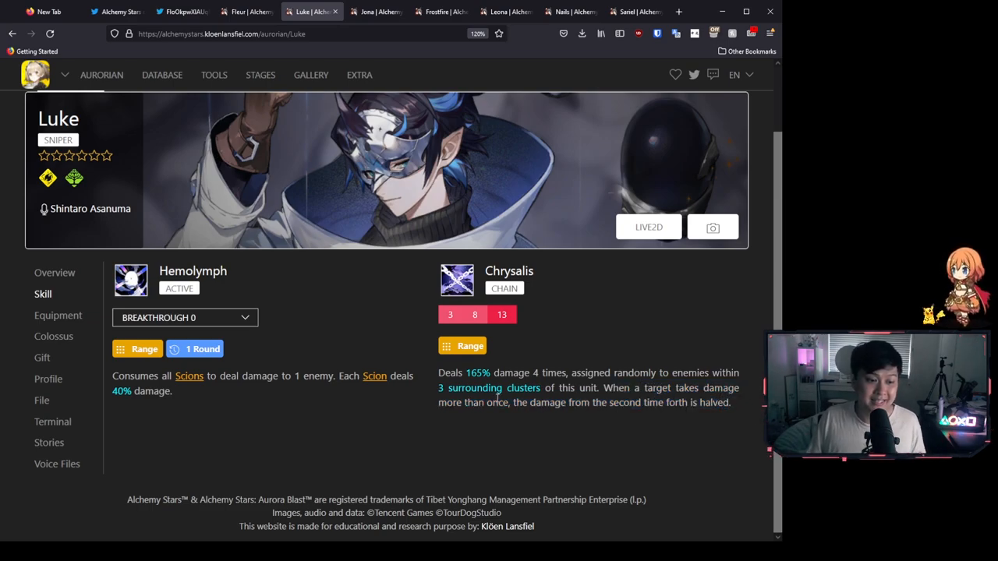
pyautogui.moveTo(567, 422)
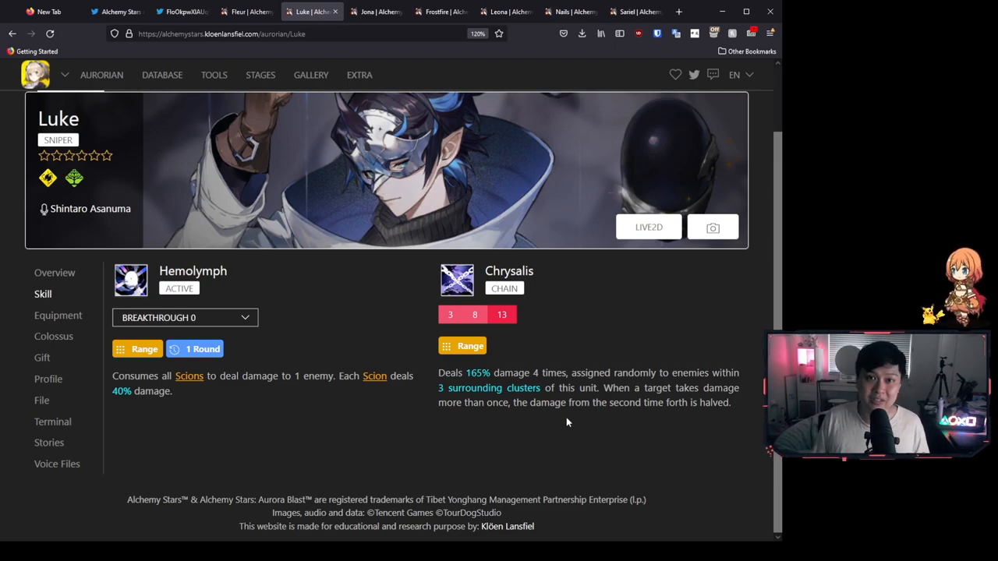
pyautogui.click(635, 11)
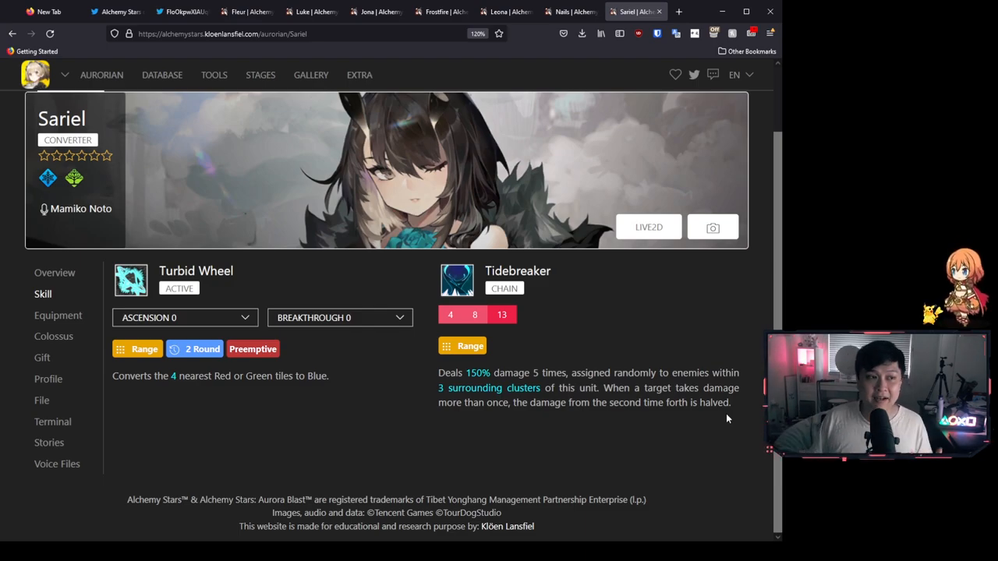
pyautogui.moveTo(472, 251)
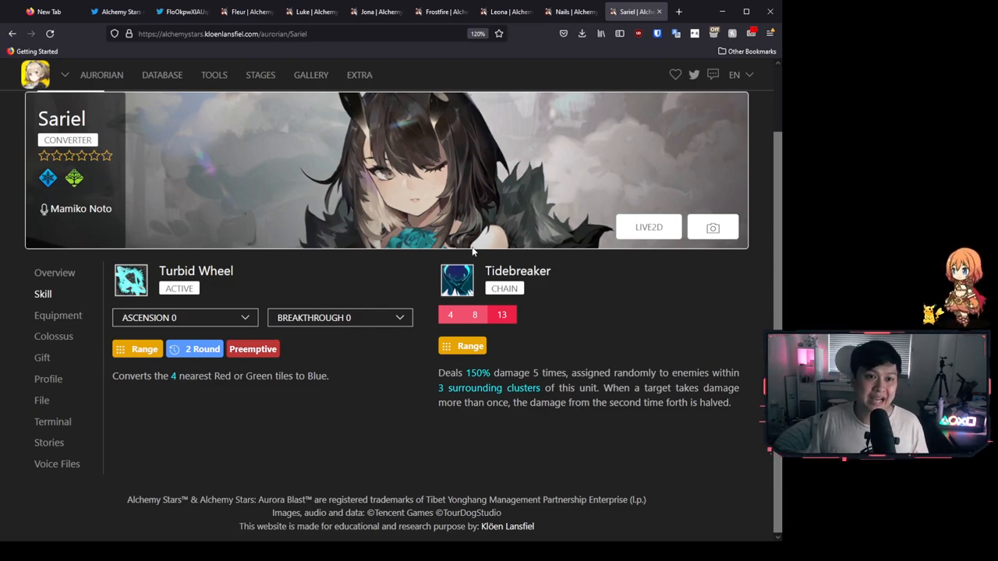
pyautogui.moveTo(439, 373); pyautogui.dragTo(598, 388)
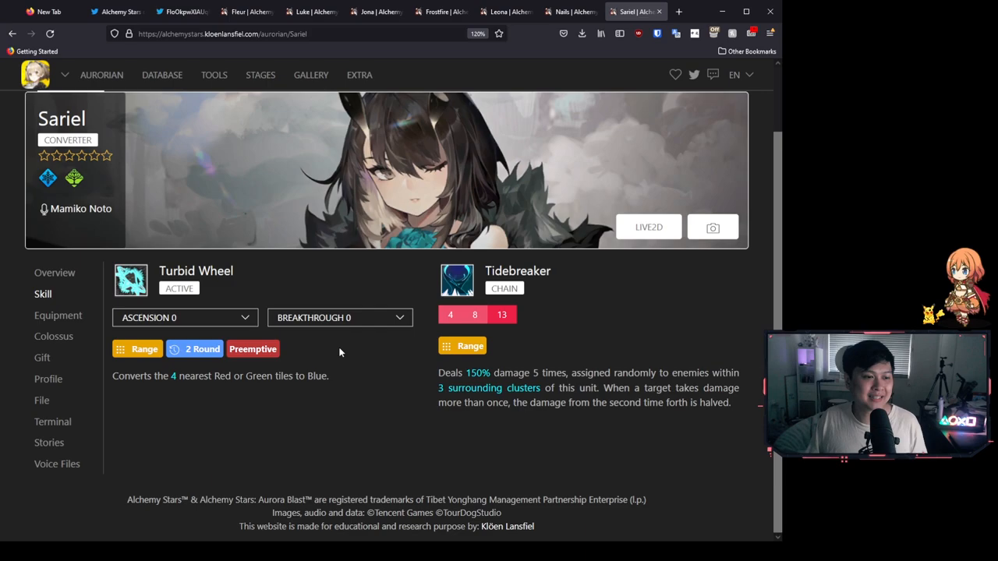
pyautogui.moveTo(244, 304)
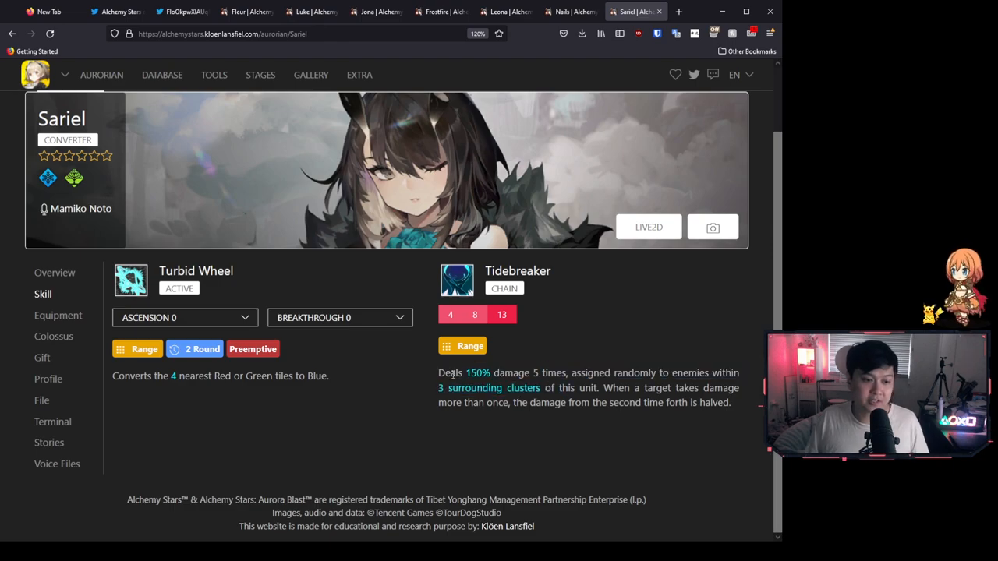
pyautogui.click(310, 75)
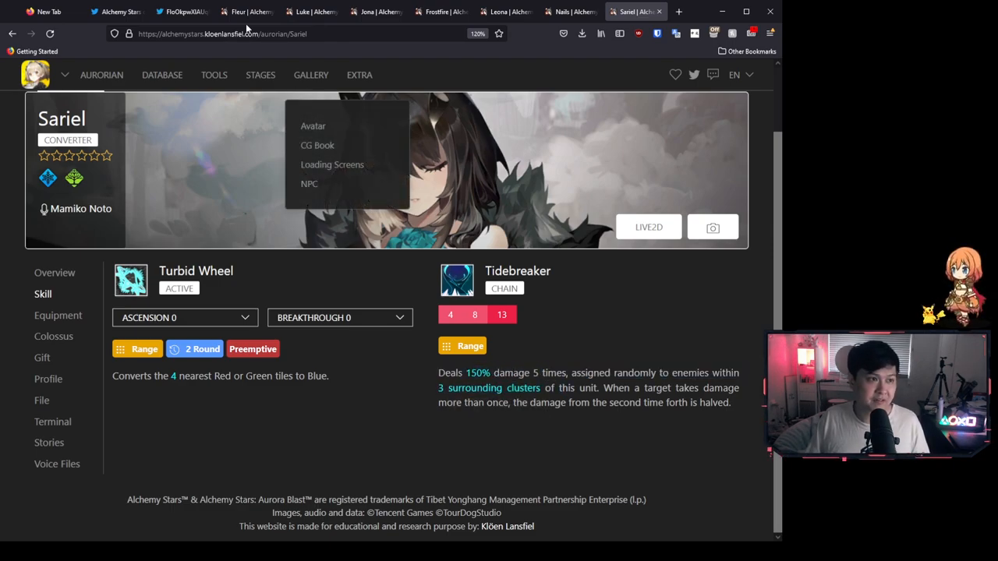
# Check Sariel's stats against Tohru's card, ending on her Fire Sniper stats and Firebreath
pyautogui.click(180, 11)
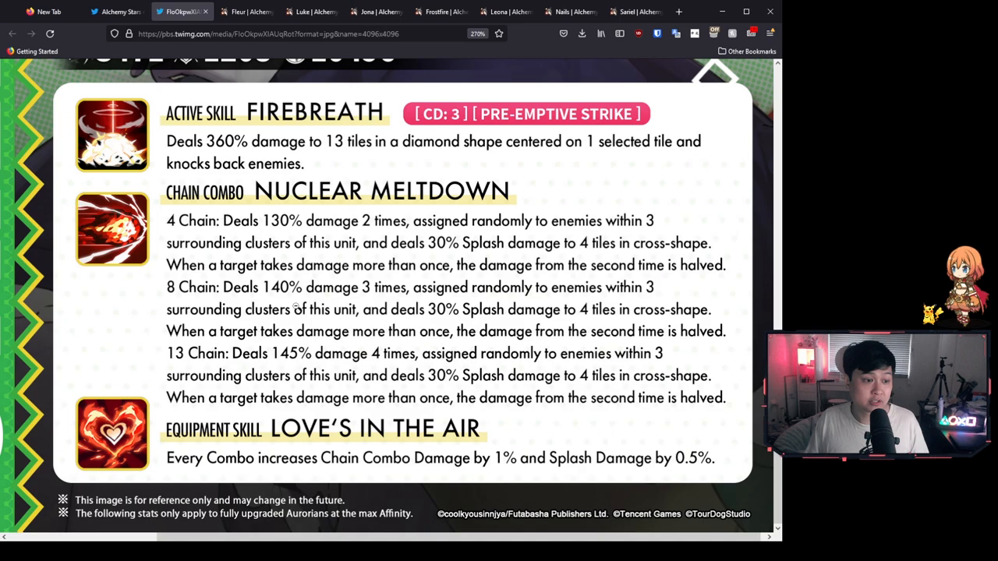
pyautogui.moveTo(289, 367)
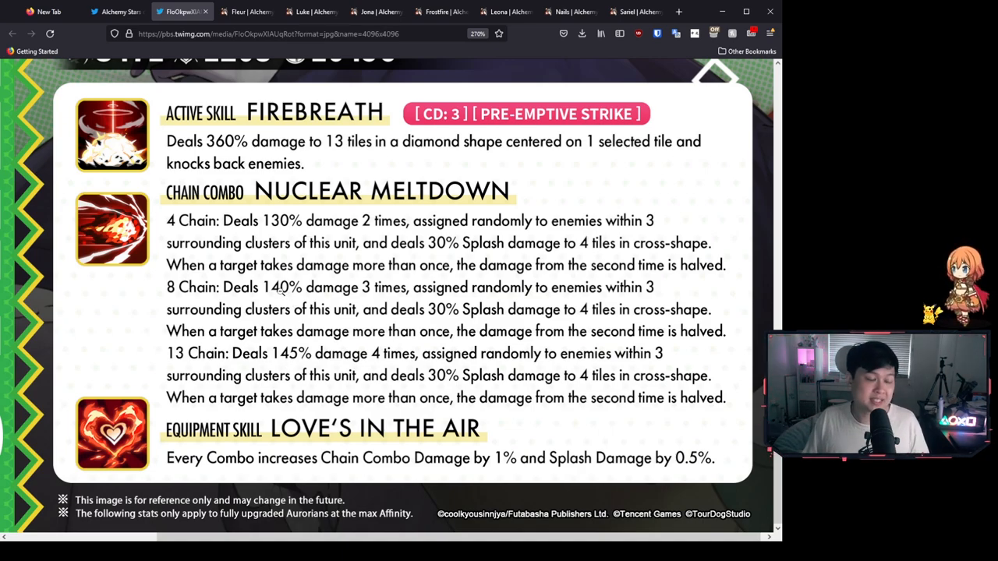
pyautogui.scroll(3)
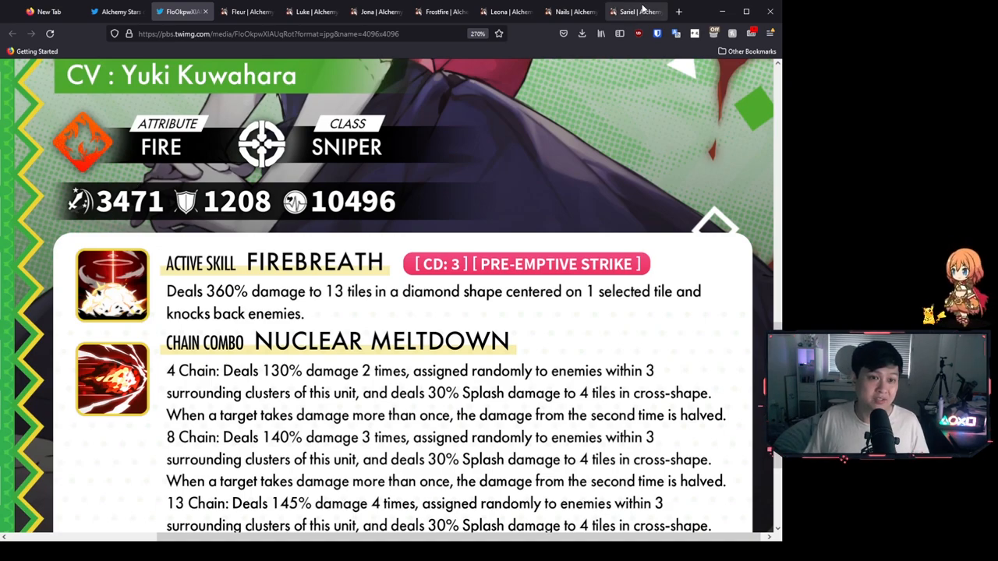
pyautogui.click(631, 11)
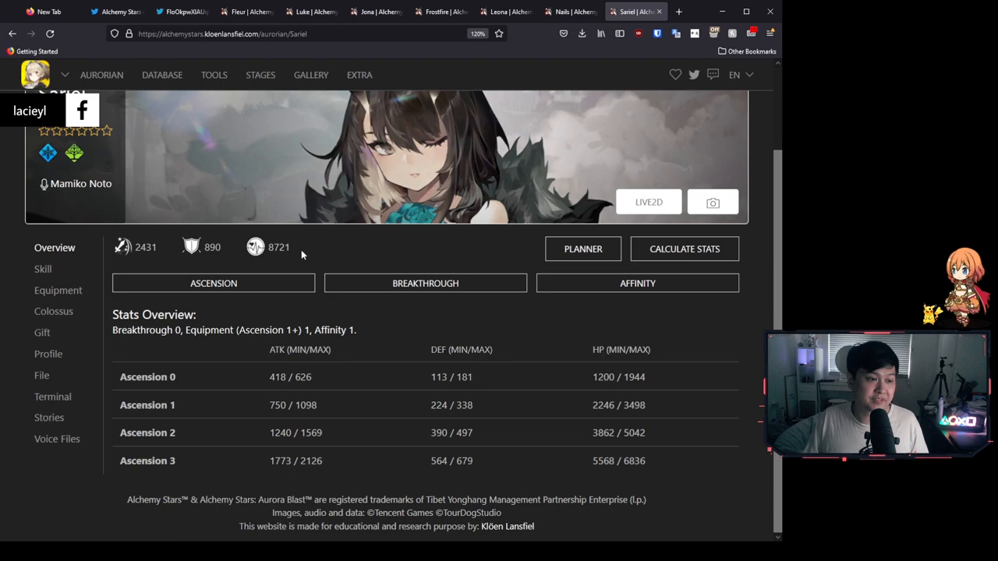
pyautogui.doubleClick(145, 247)
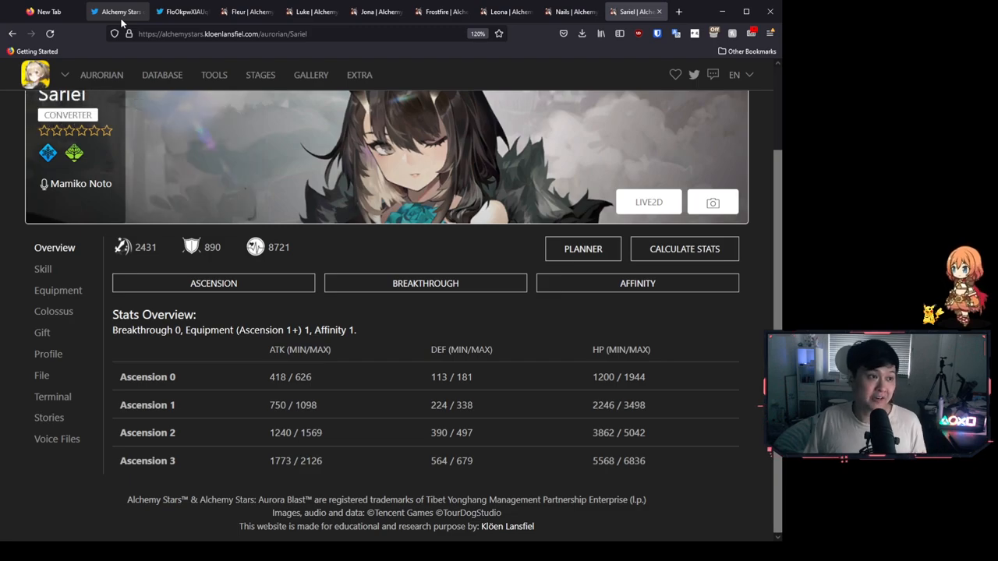
pyautogui.click(181, 11)
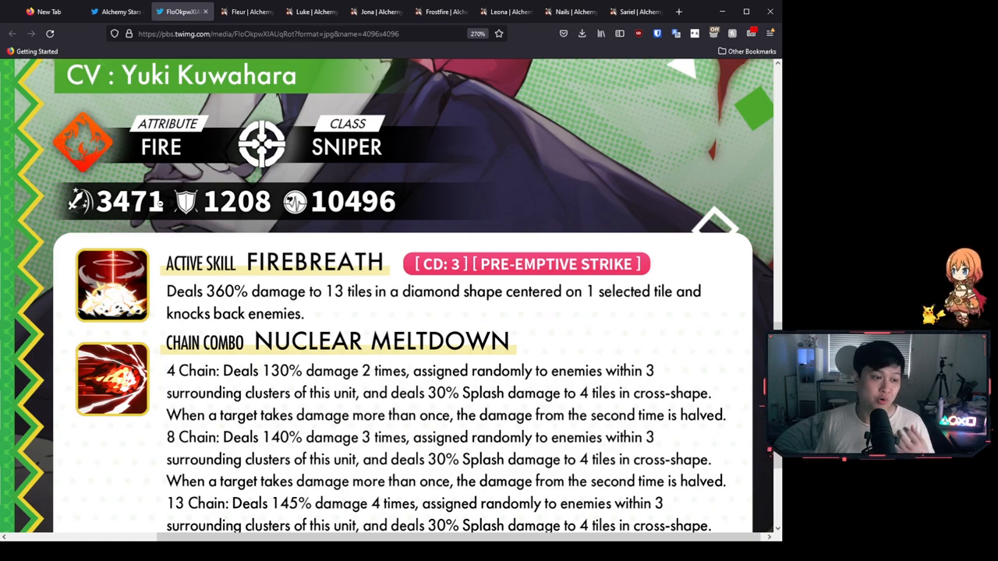
pyautogui.scroll(-3)
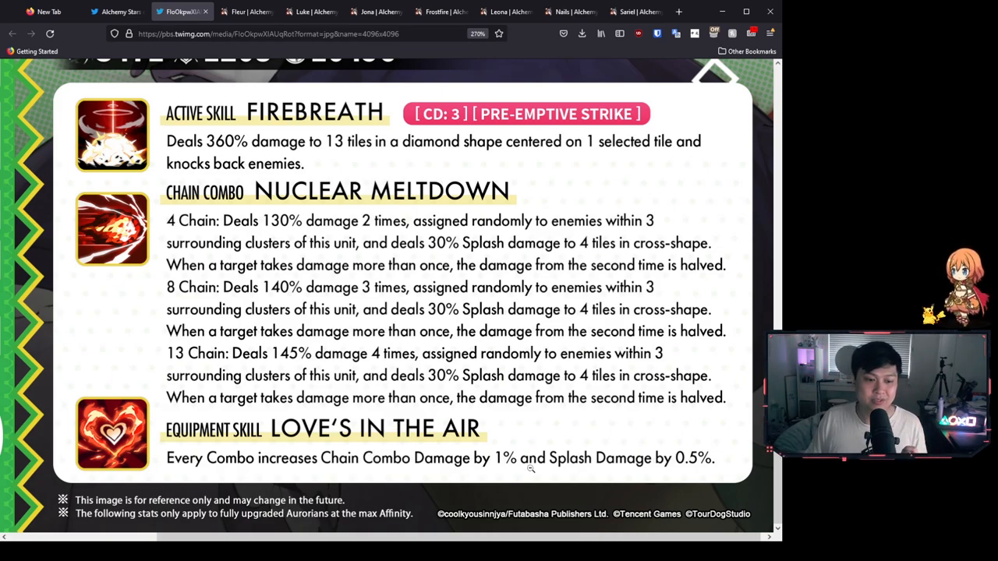
pyautogui.moveTo(558, 411)
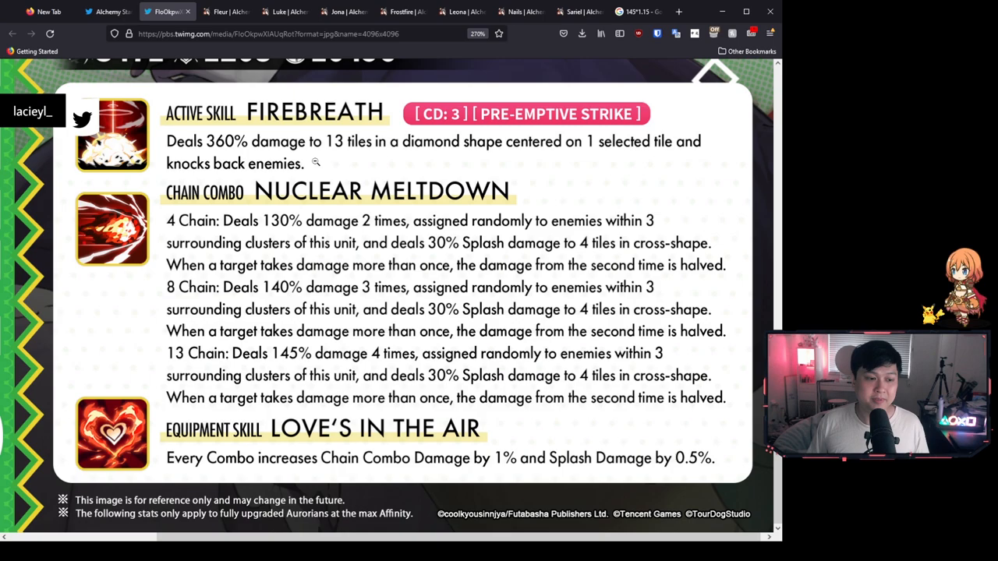
pyautogui.moveTo(331, 380)
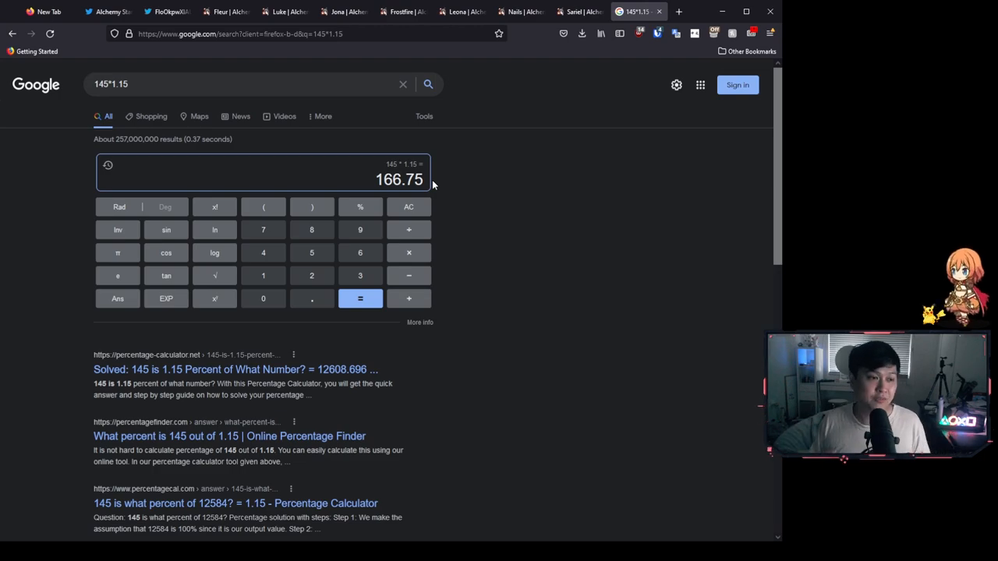
# Return to the Alchemy Stars tweet about Tohru after getting 166.75
pyautogui.click(103, 11)
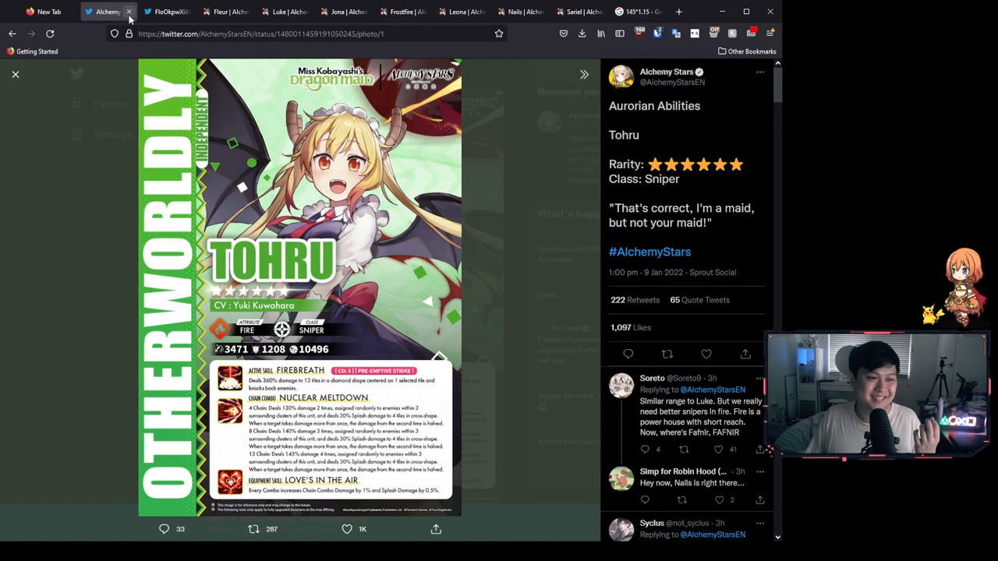
# Revisit Tohru's full-size card image, then open Jona's High Noon and No Survivors page
pyautogui.click(166, 11)
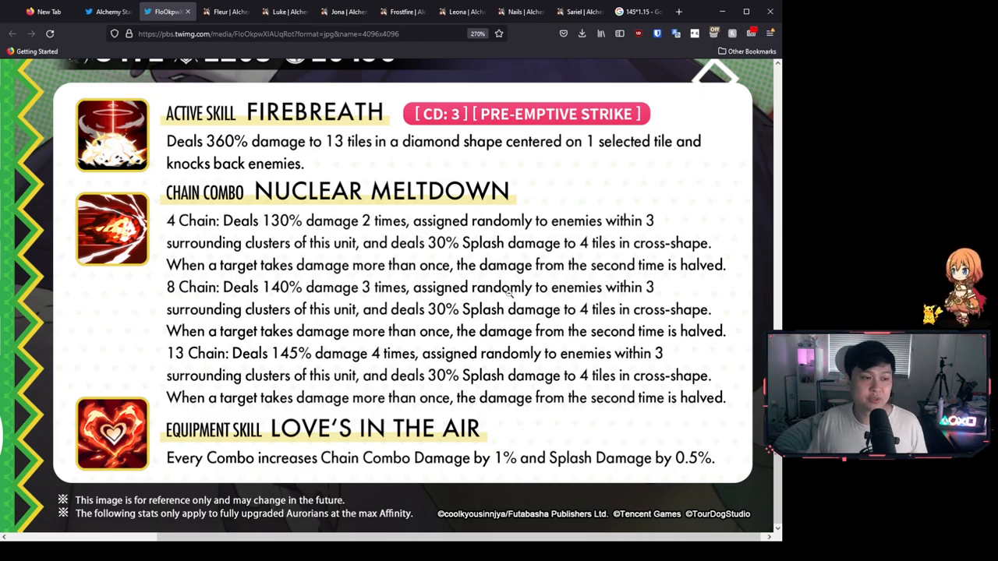
pyautogui.scroll(3)
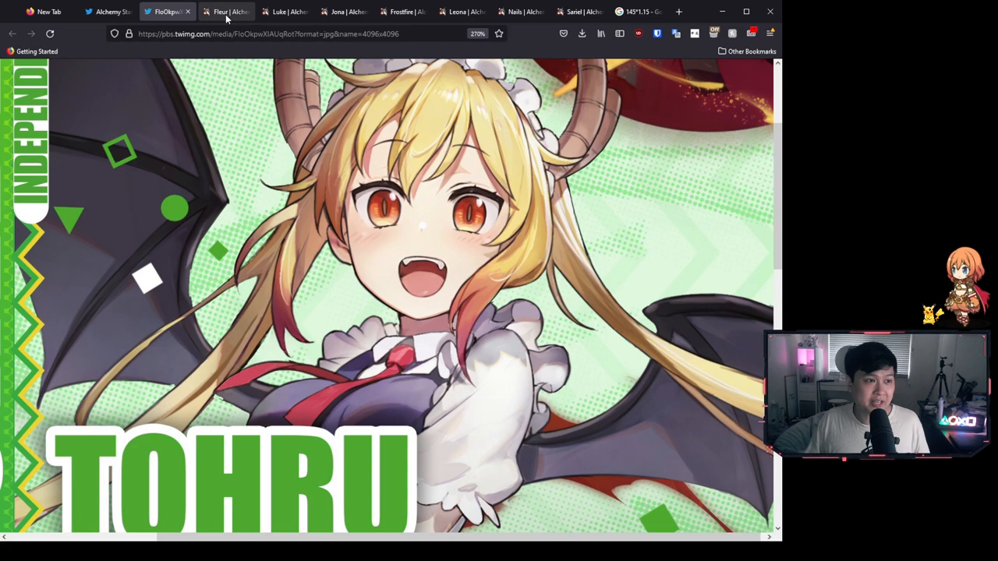
pyautogui.click(343, 11)
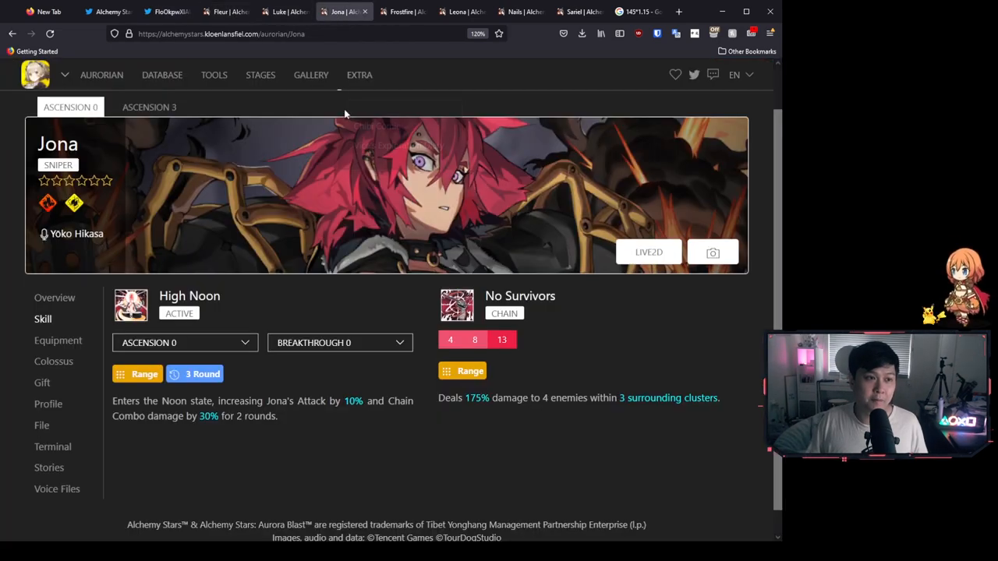
pyautogui.moveTo(311, 441)
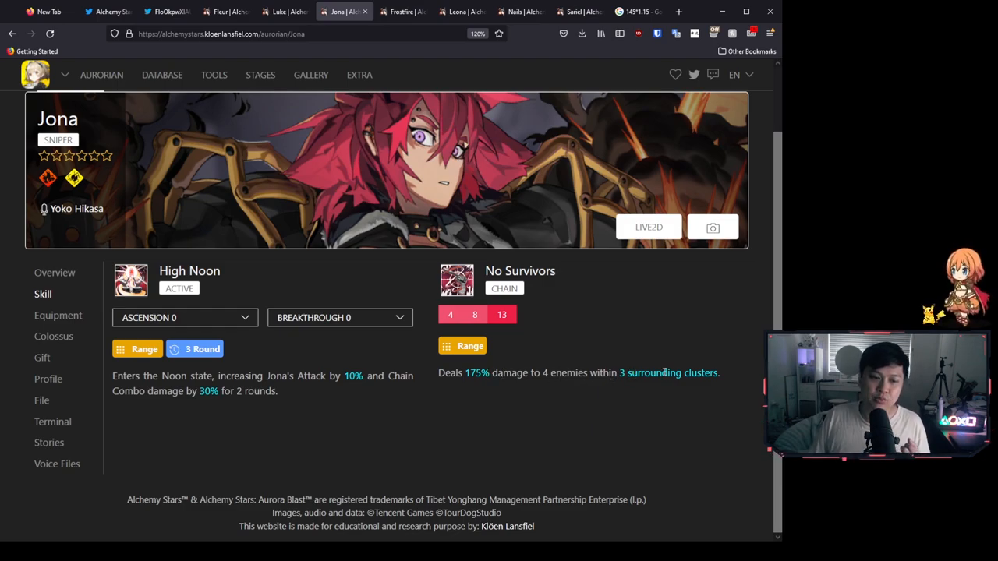
pyautogui.moveTo(641, 424)
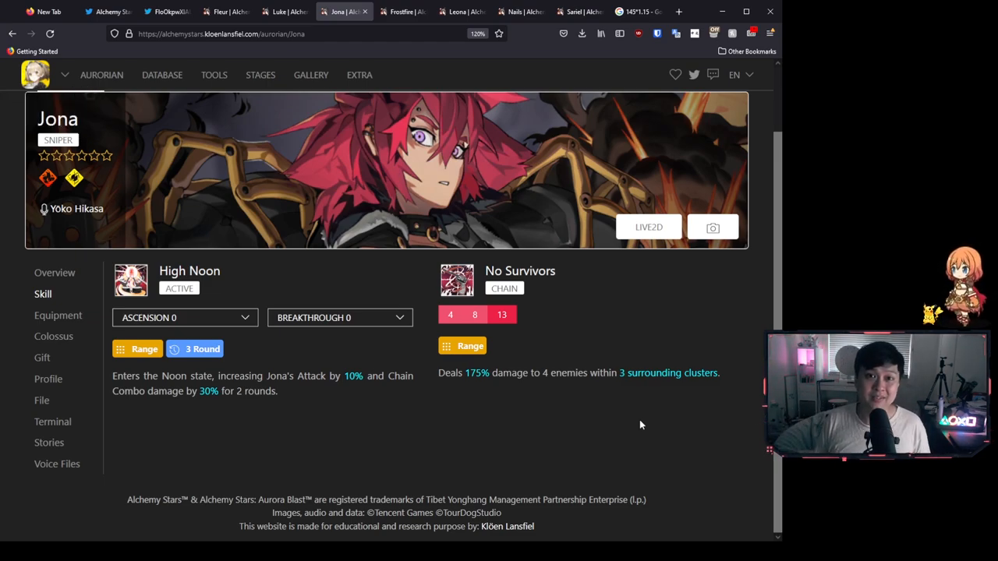
pyautogui.moveTo(546, 431)
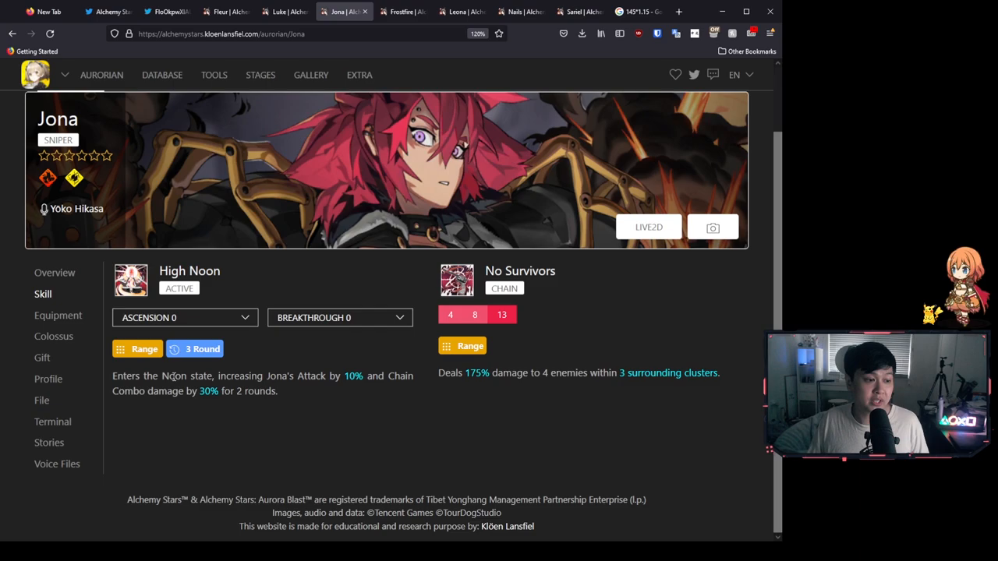
# Read Jona's High Noon and No Survivors, then return to Tohru's skill card
pyautogui.moveTo(244, 376); pyautogui.dragTo(359, 376)
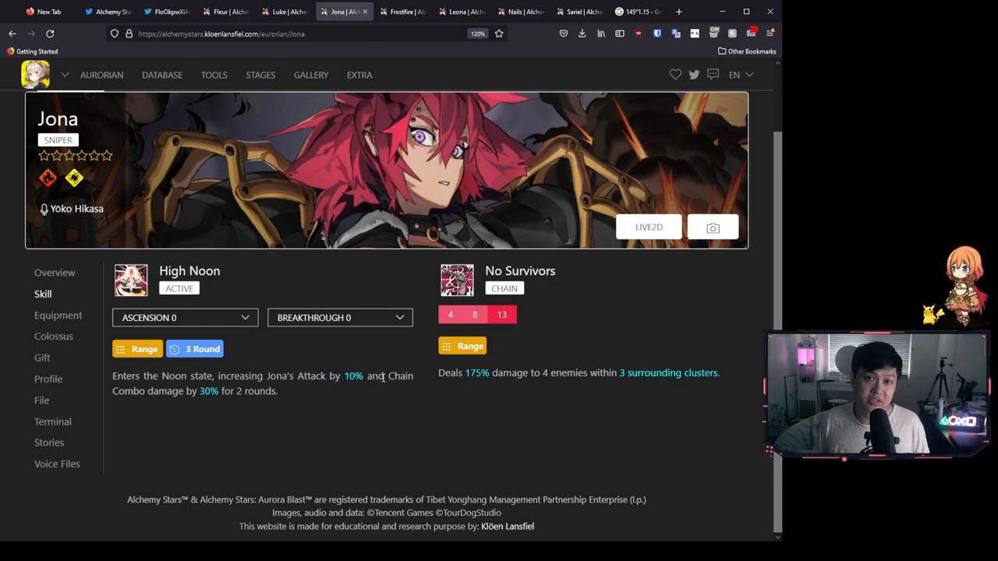
pyautogui.click(164, 11)
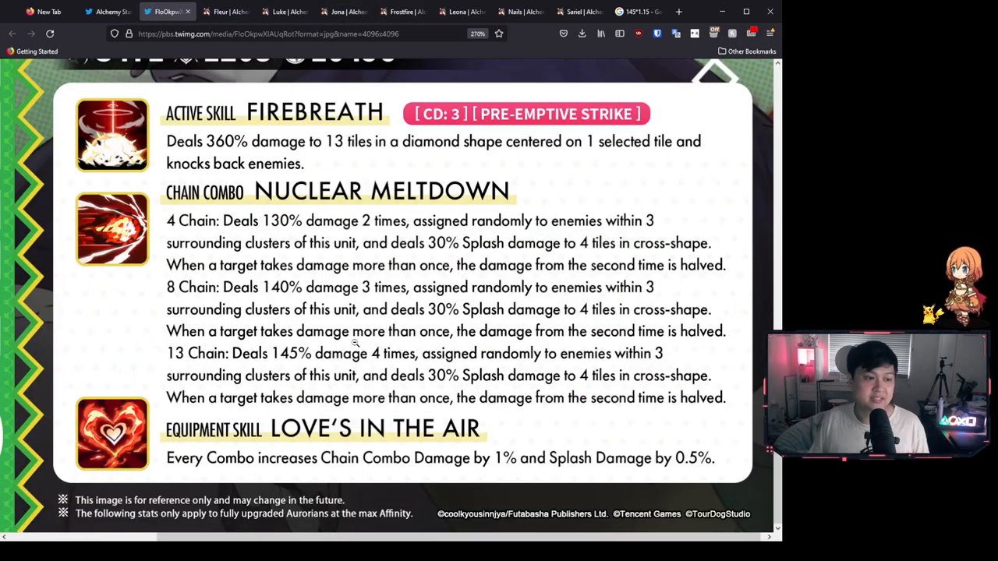
# Re-read Tohru's name, stats and skills, then move through Jona's page to Frostfire's
pyautogui.scroll(3)
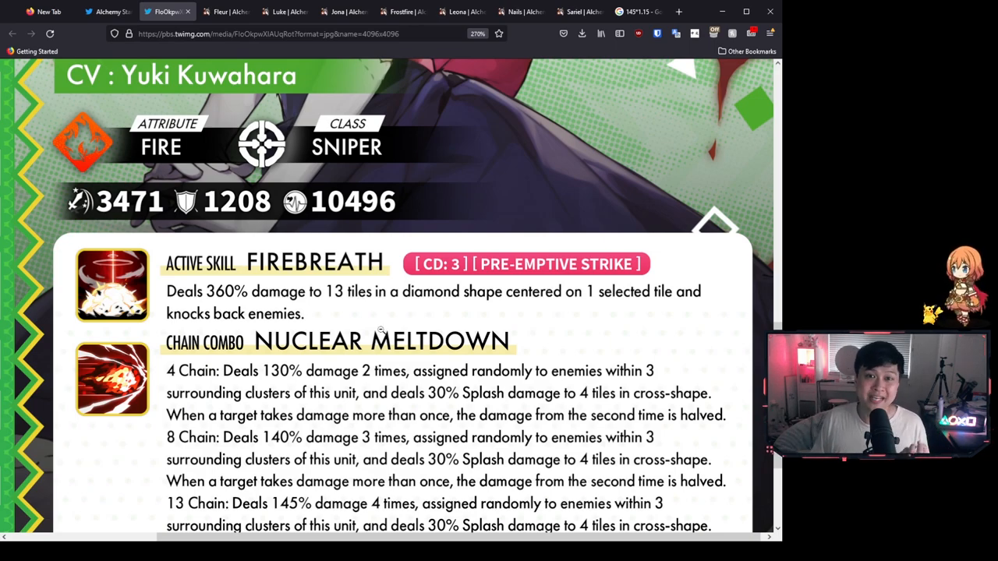
pyautogui.scroll(3)
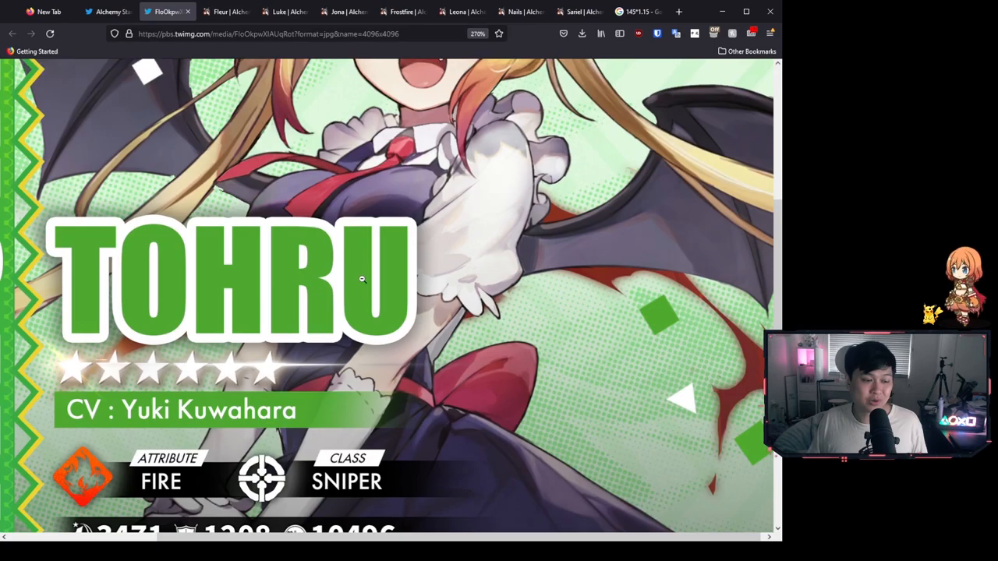
pyautogui.scroll(-3)
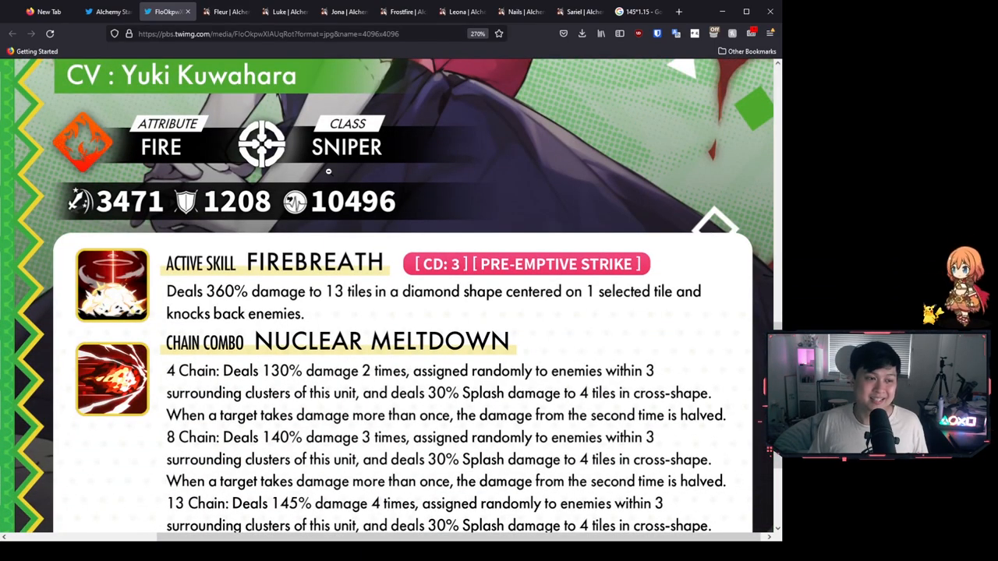
pyautogui.scroll(-3)
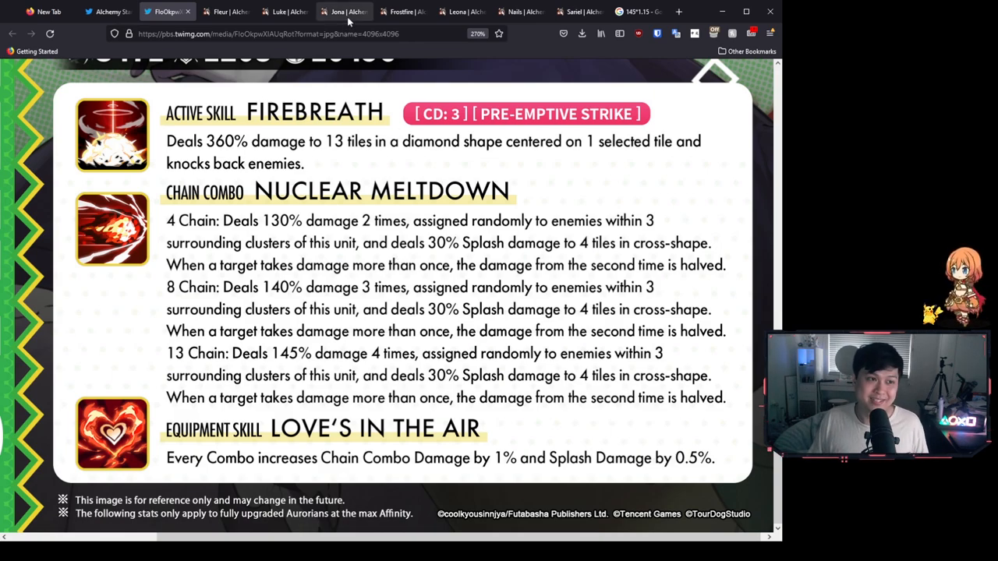
pyautogui.click(343, 11)
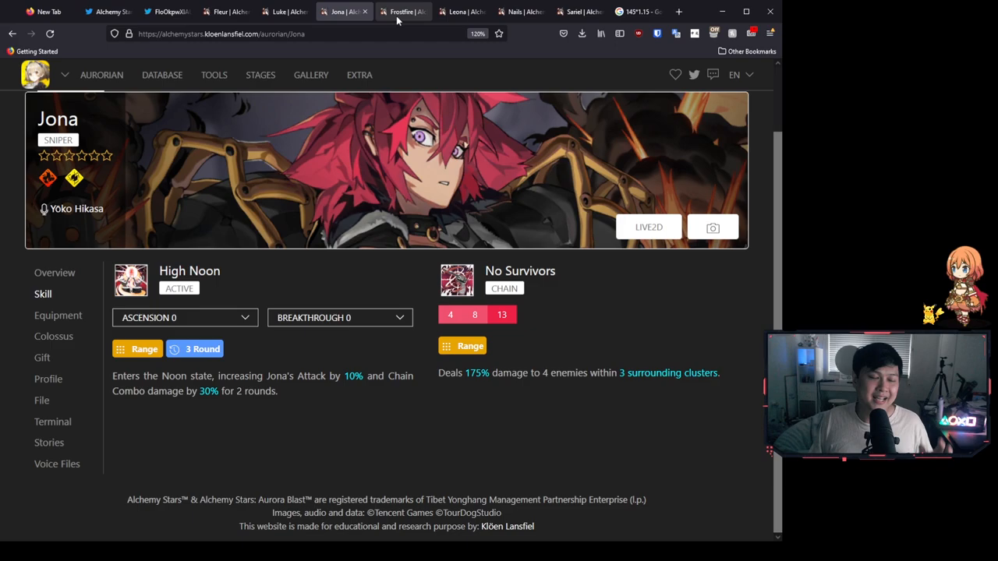
pyautogui.click(401, 11)
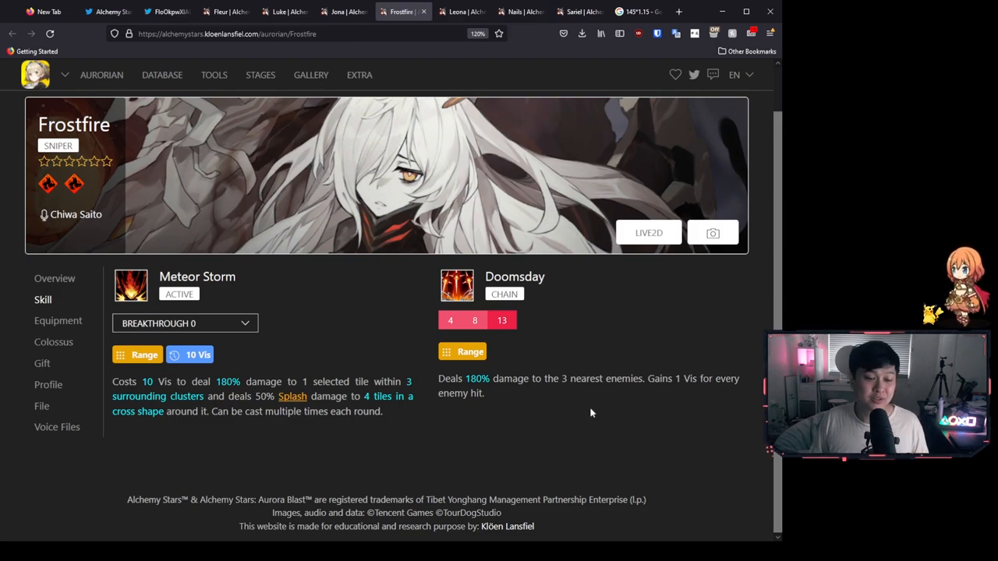
pyautogui.moveTo(584, 411)
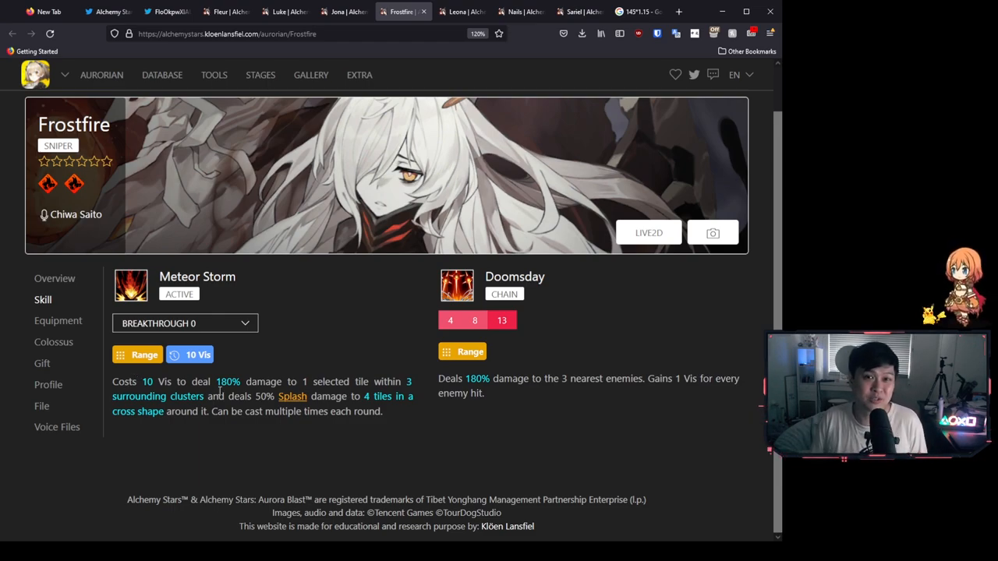
pyautogui.moveTo(135, 381)
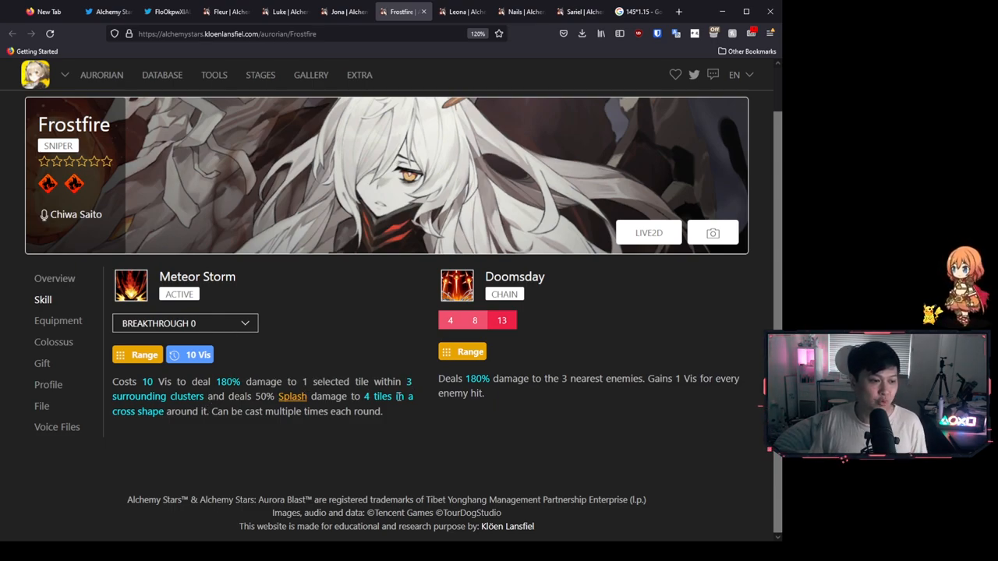
pyautogui.moveTo(399, 419)
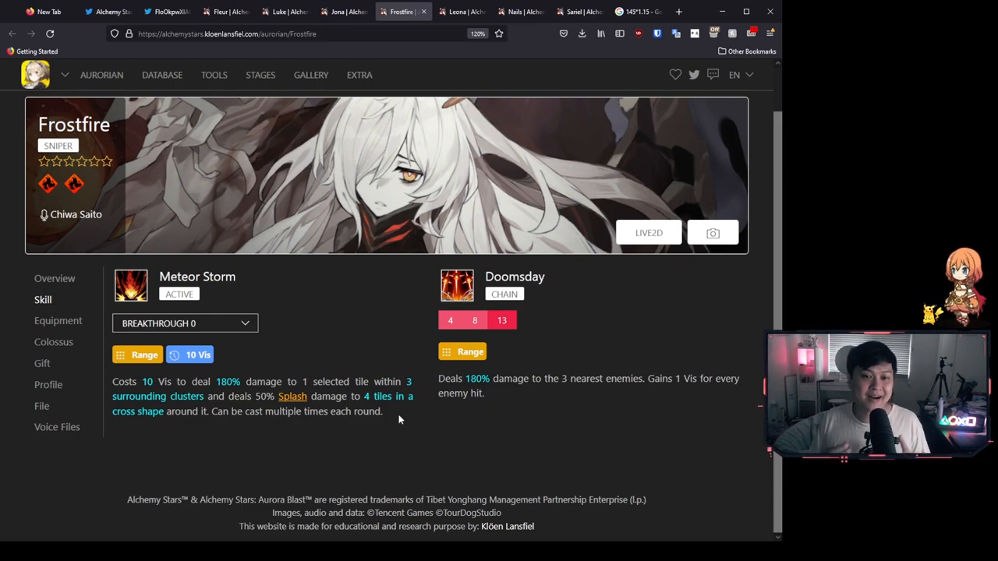
pyautogui.moveTo(199, 173)
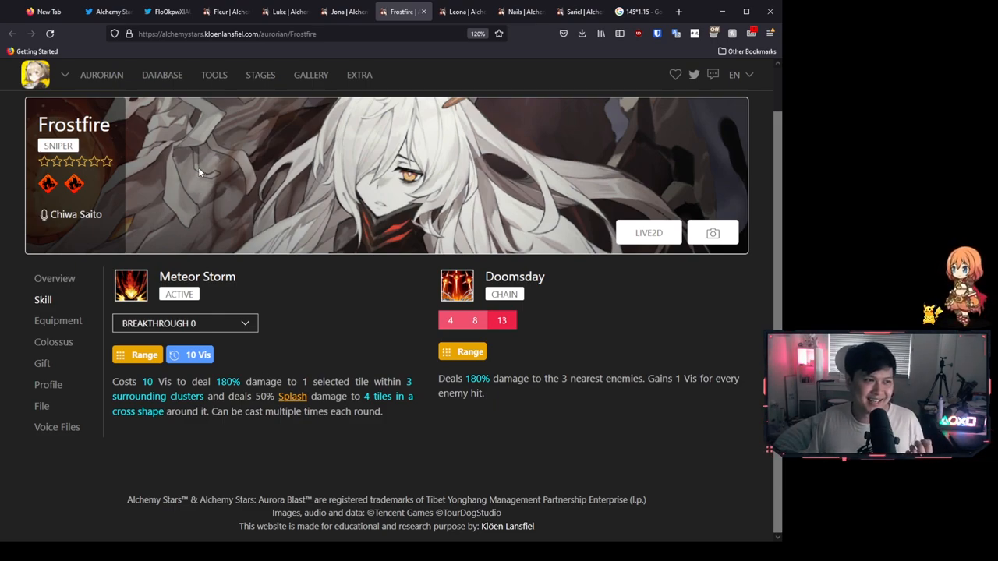
pyautogui.moveTo(253, 226)
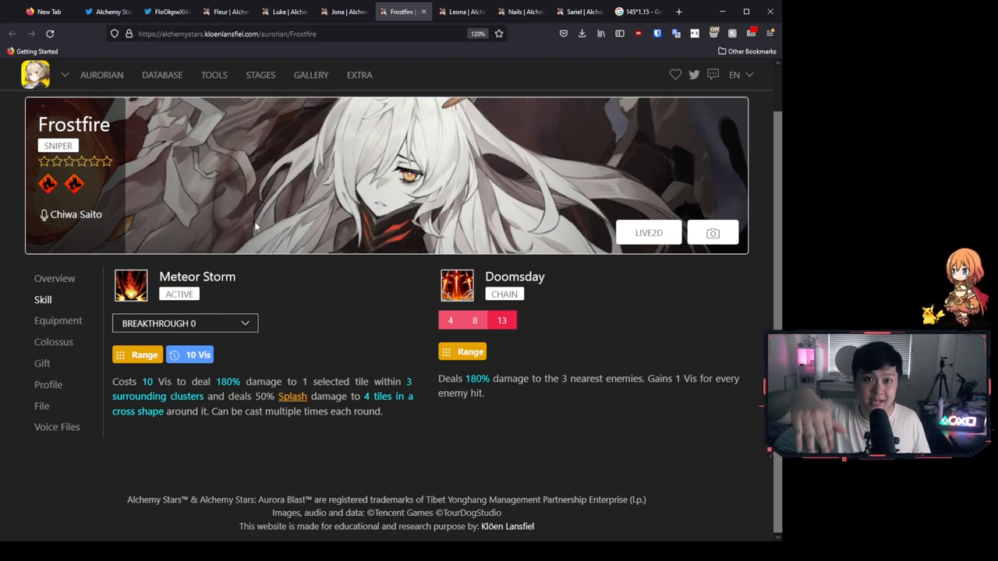
# Go from Frostfire's Meteor Storm and Doomsday page back to Tohru's card
pyautogui.click(156, 11)
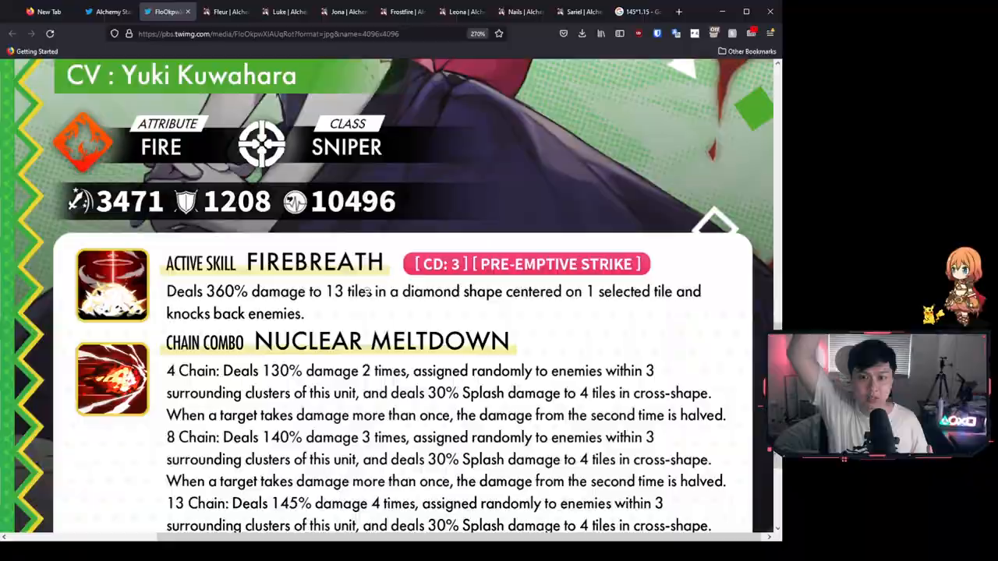
pyautogui.click(401, 11)
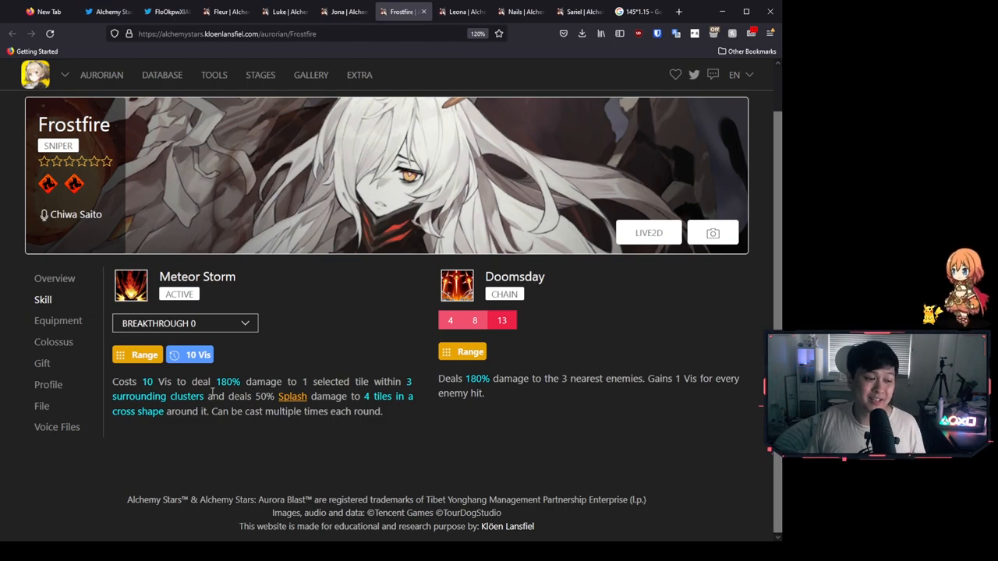
pyautogui.click(163, 11)
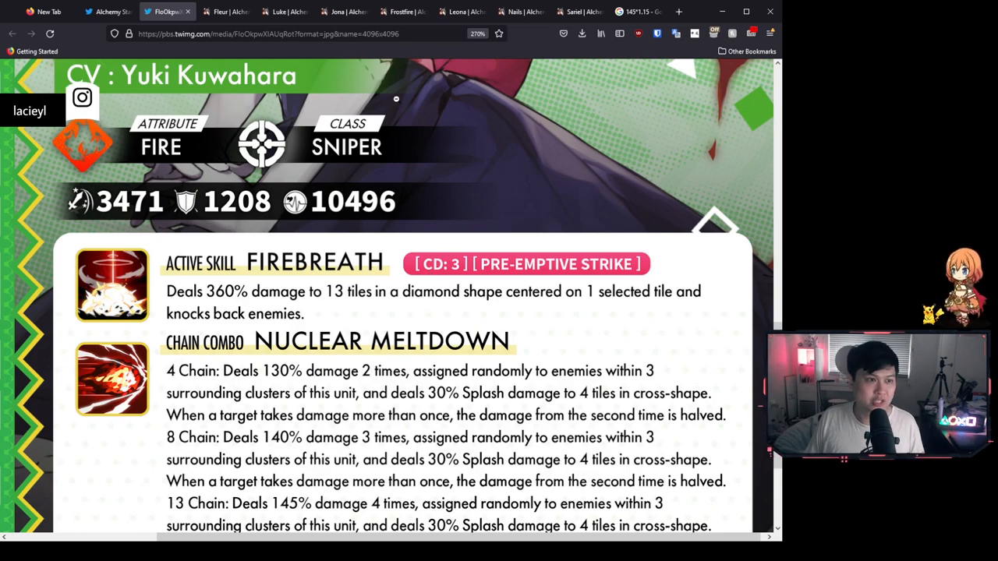
pyautogui.click(403, 11)
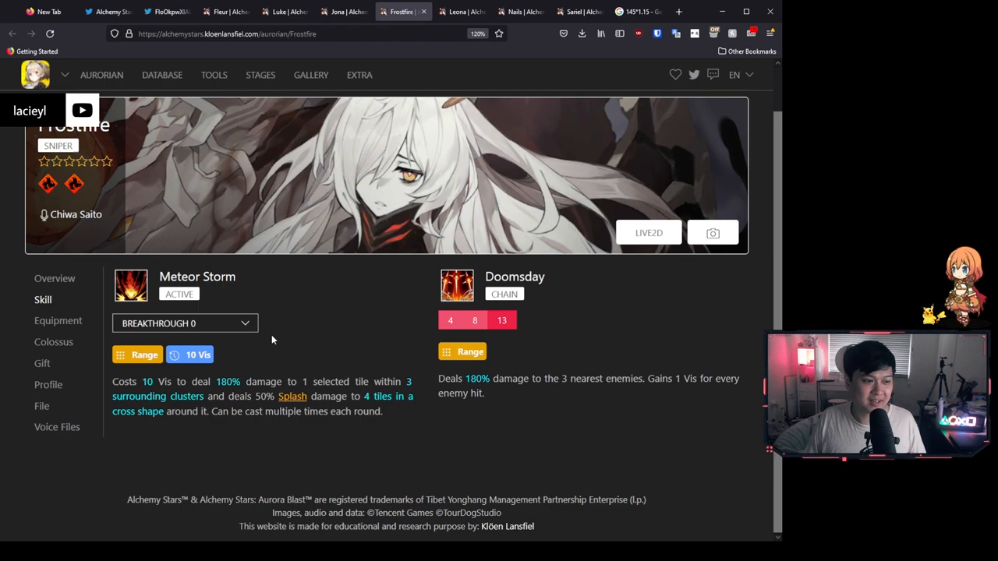
pyautogui.click(58, 320)
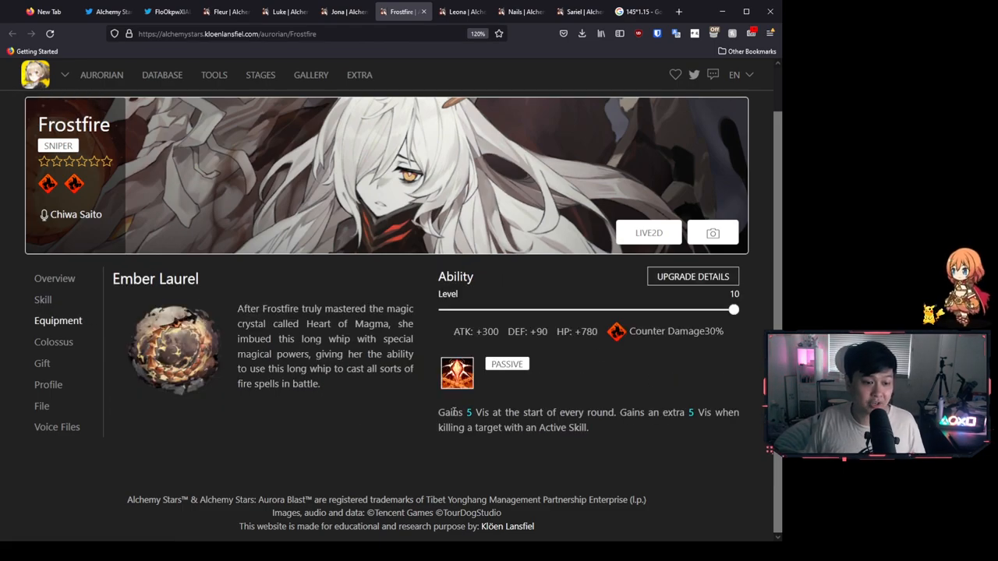
pyautogui.doubleClick(659, 412)
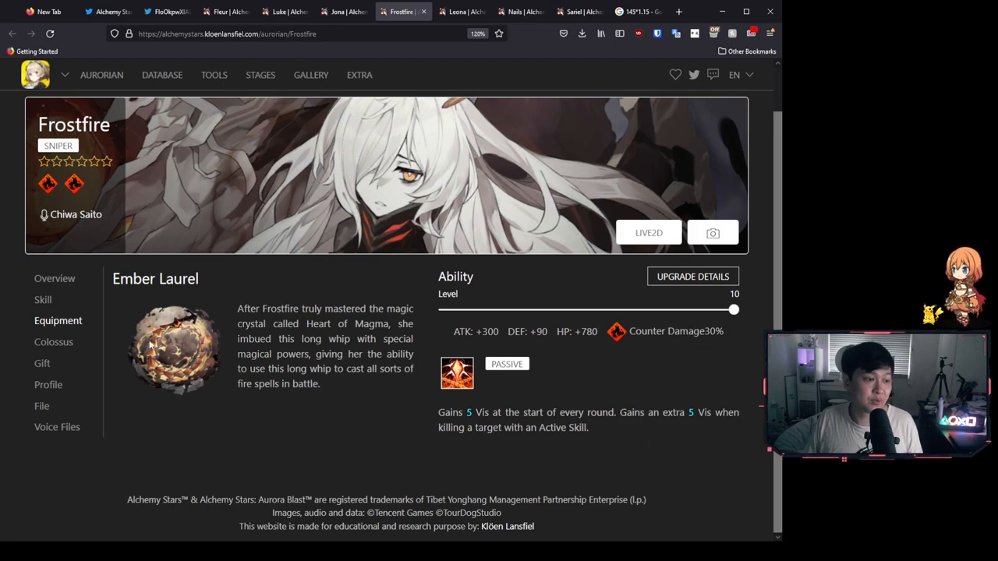
pyautogui.moveTo(43, 299)
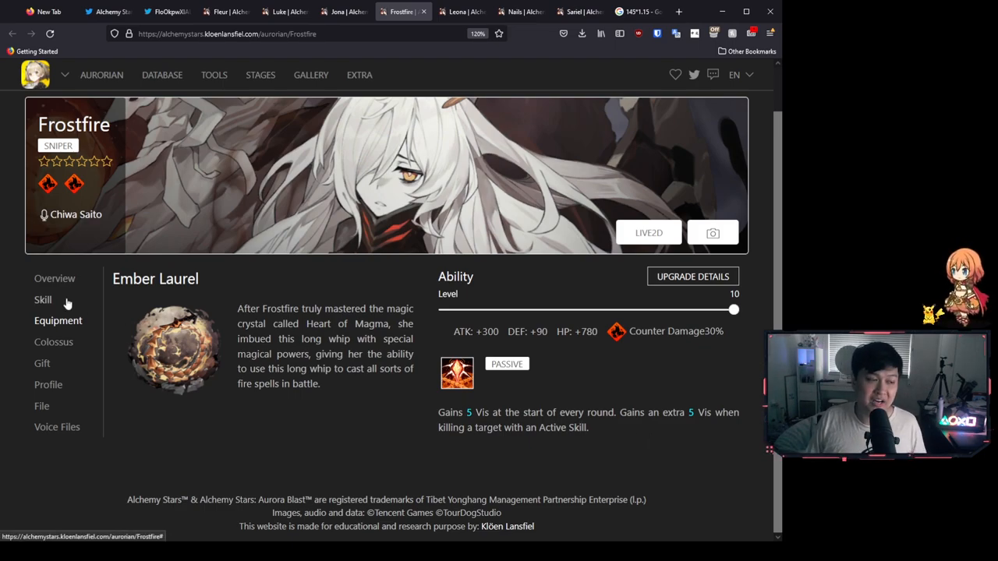
pyautogui.click(43, 299)
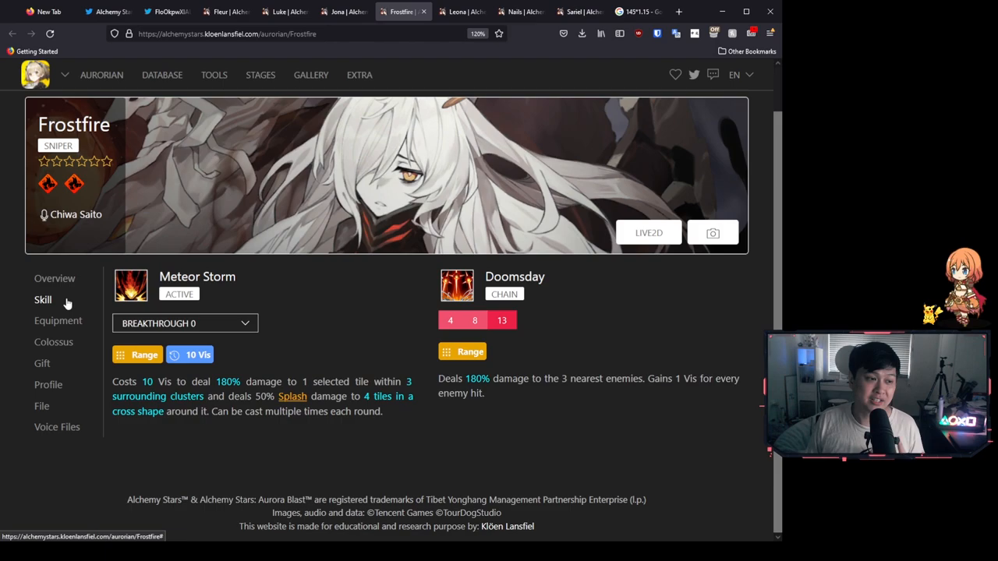
pyautogui.moveTo(201, 407)
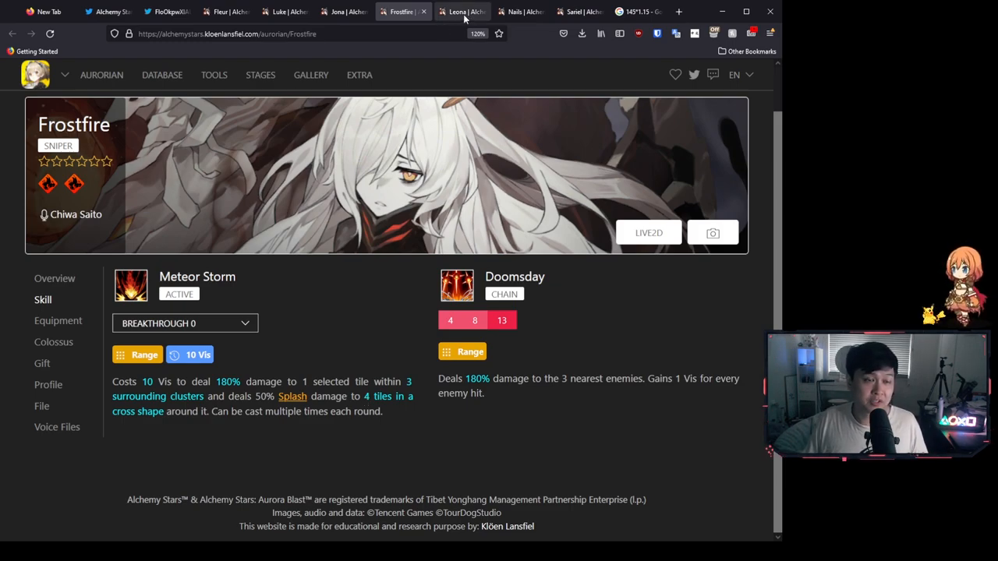
# Show Leona's Dragon Breath Roar at Ascension 3, check her equipment, then return to skills
pyautogui.click(462, 11)
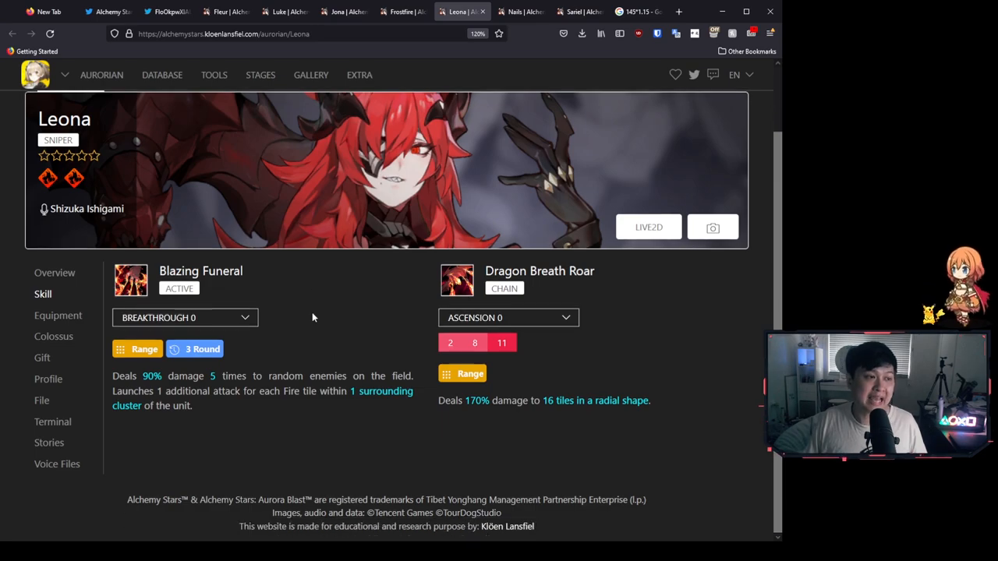
pyautogui.moveTo(347, 385)
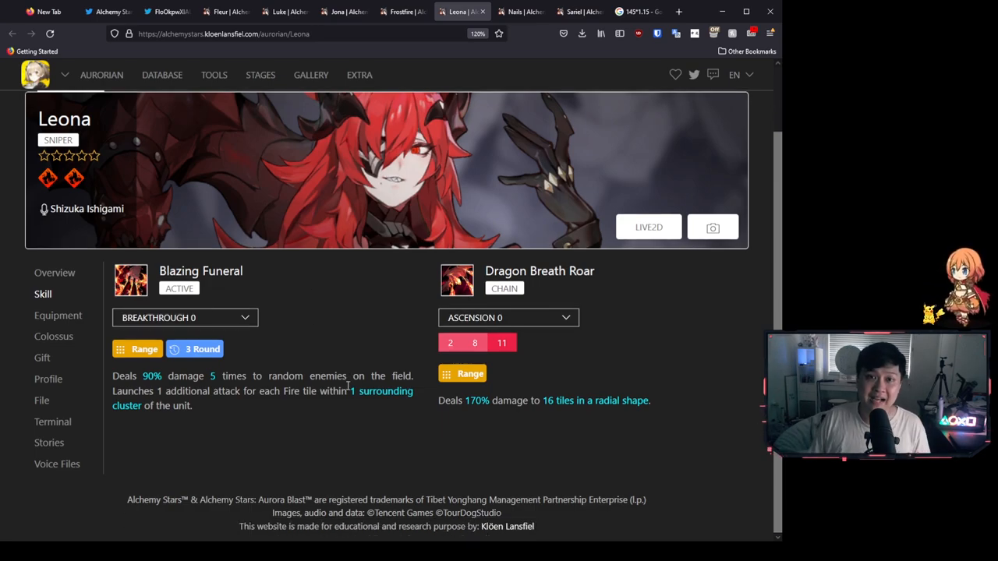
pyautogui.click(508, 317)
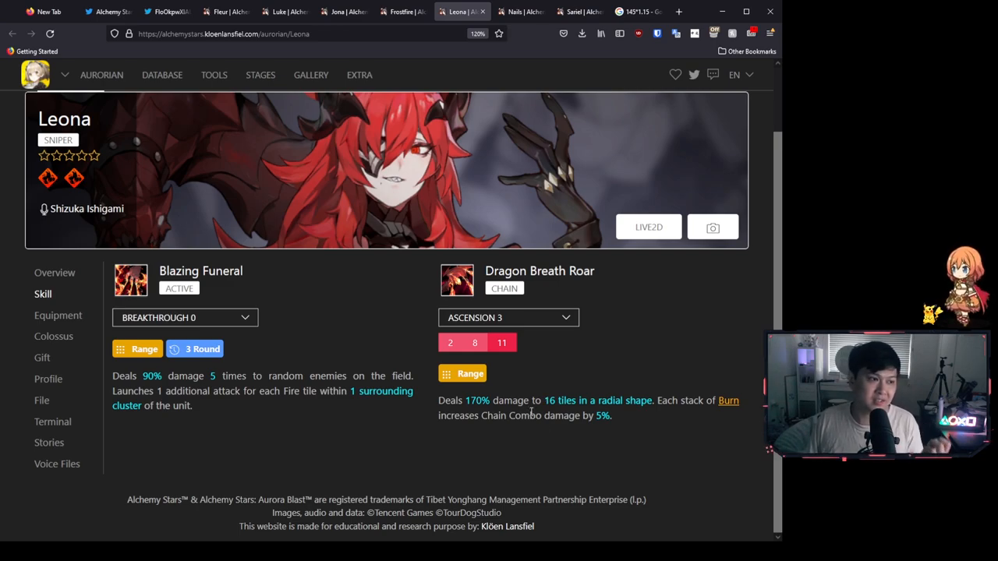
pyautogui.moveTo(423, 366)
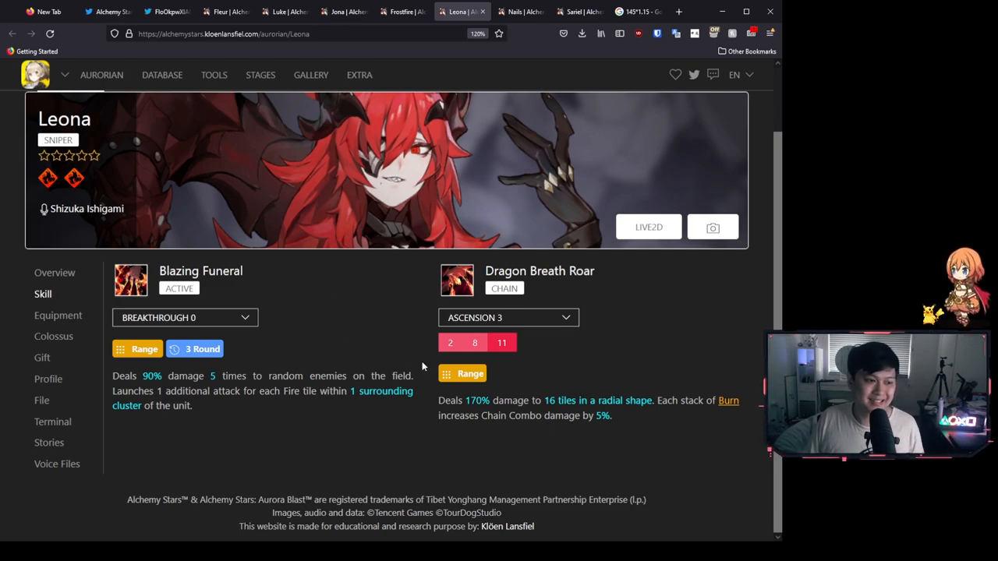
pyautogui.moveTo(482, 398)
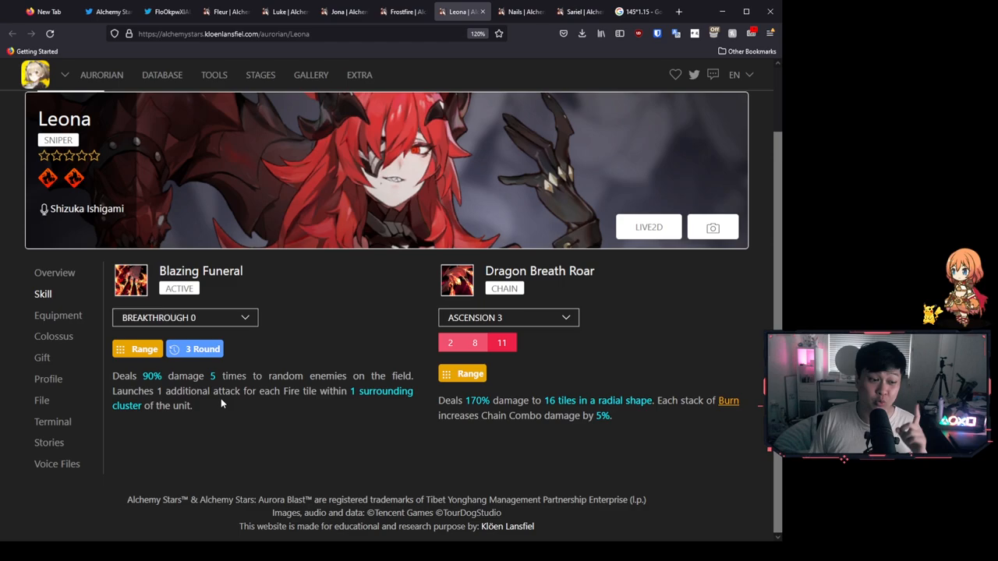
pyautogui.click(57, 314)
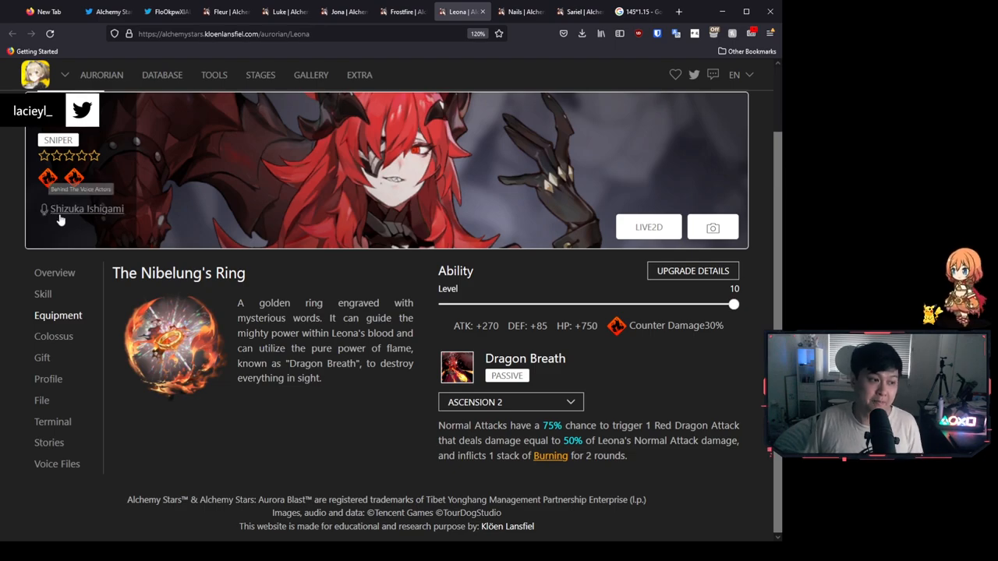
pyautogui.click(42, 294)
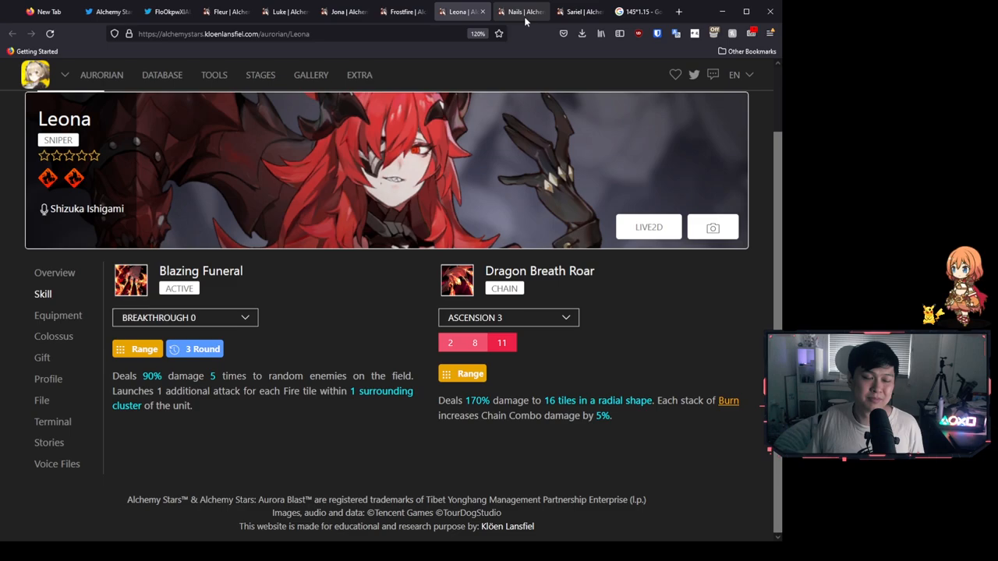
# Review Nails' Gift of Sacrifice at Ascension 3, Breakthrough 4, then return to Tohru's card
pyautogui.click(520, 11)
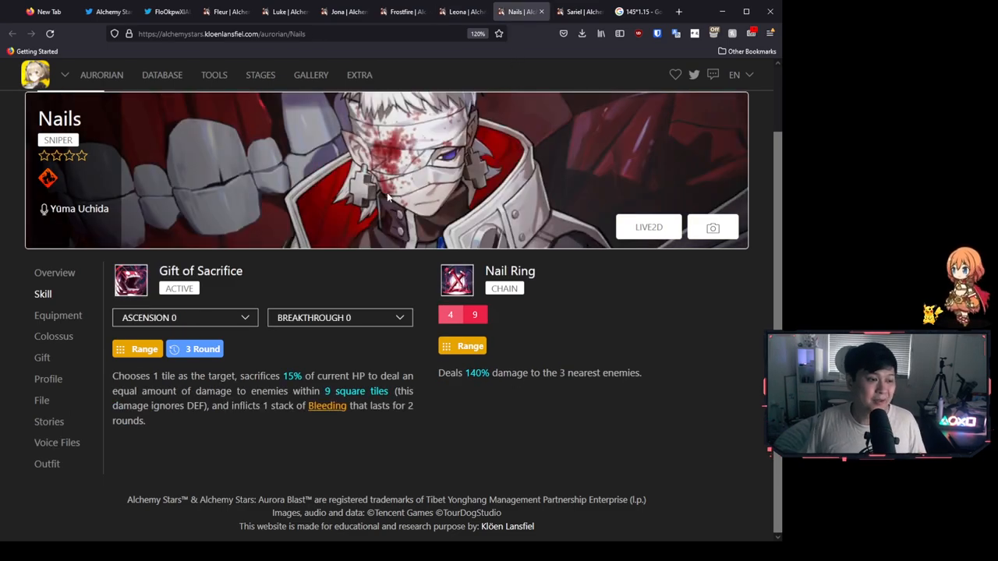
pyautogui.moveTo(477, 378)
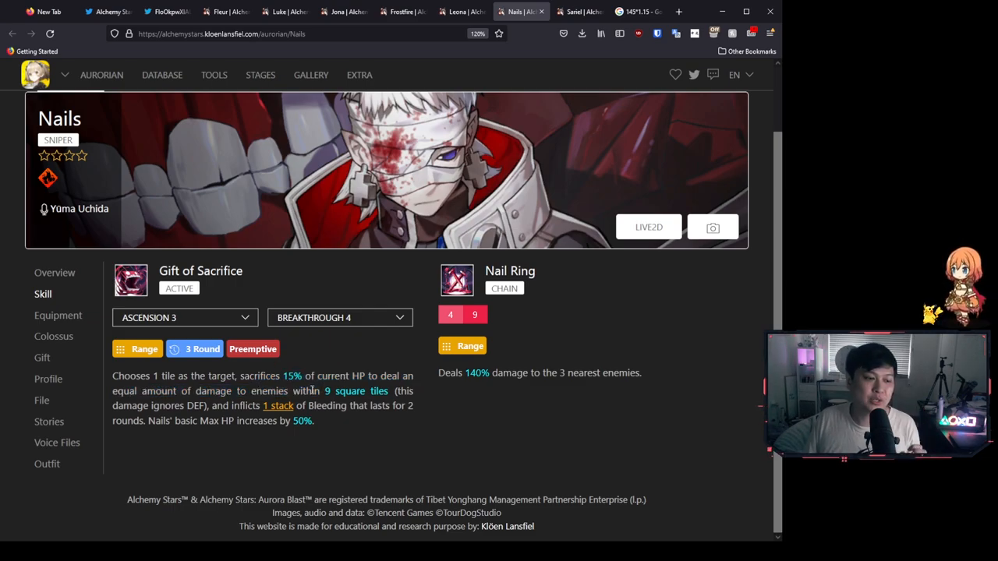
pyautogui.moveTo(361, 419)
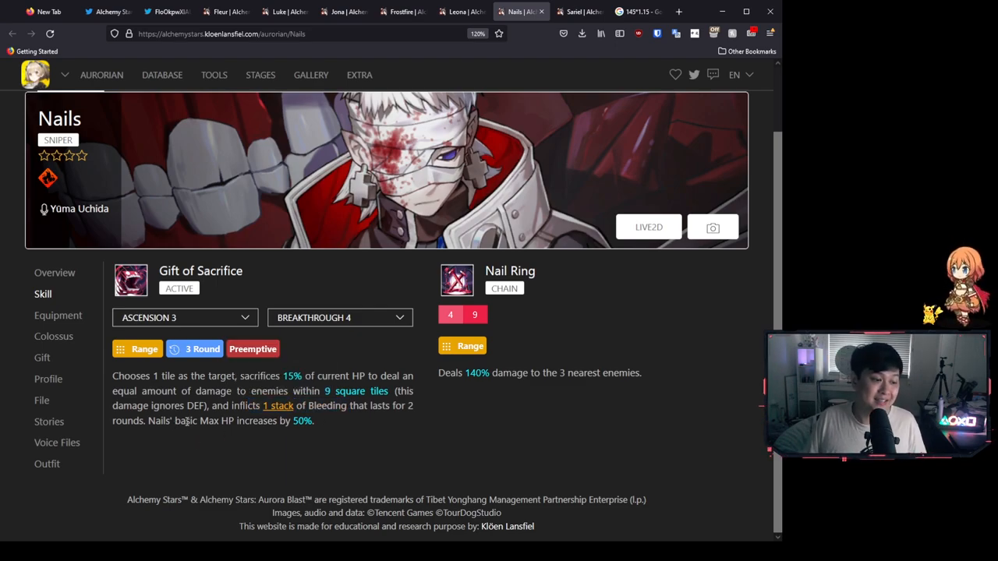
pyautogui.moveTo(187, 420); pyautogui.dragTo(265, 420)
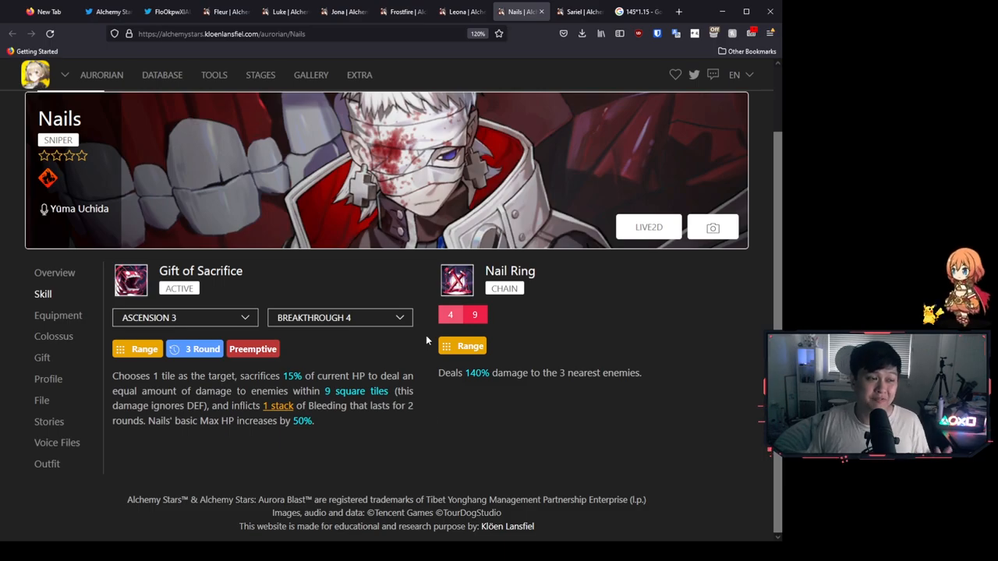
pyautogui.click(166, 11)
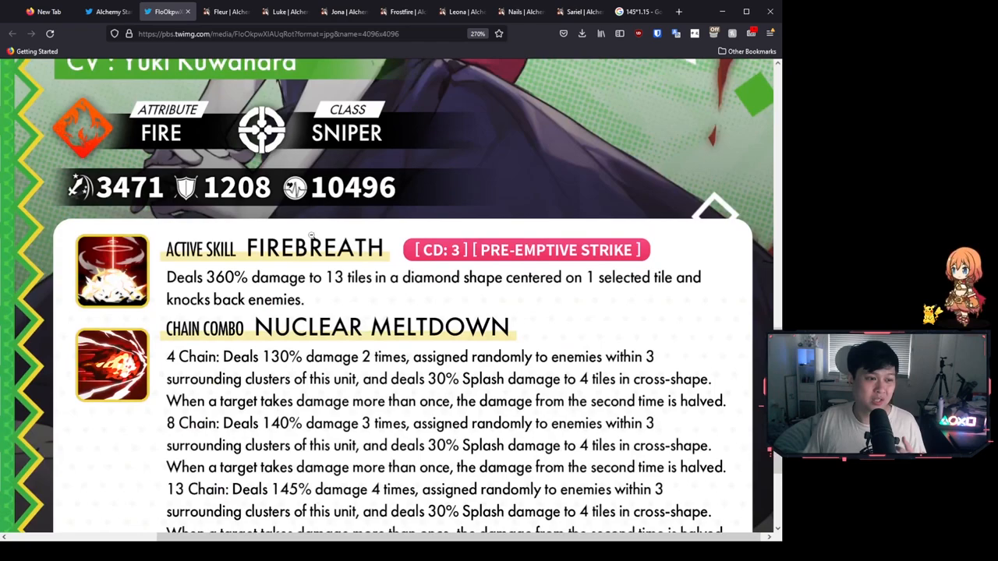
pyautogui.scroll(-3)
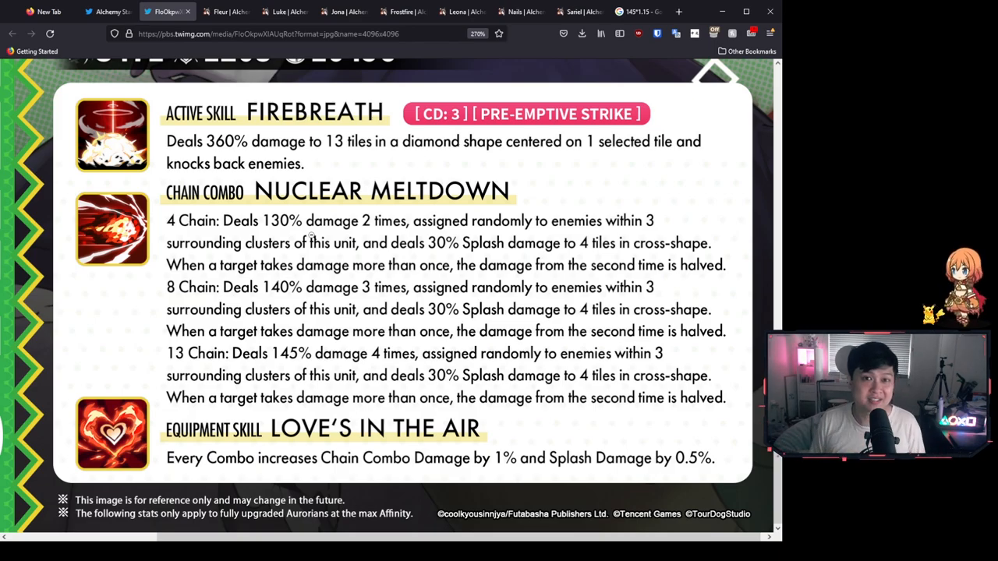
pyautogui.scroll(3)
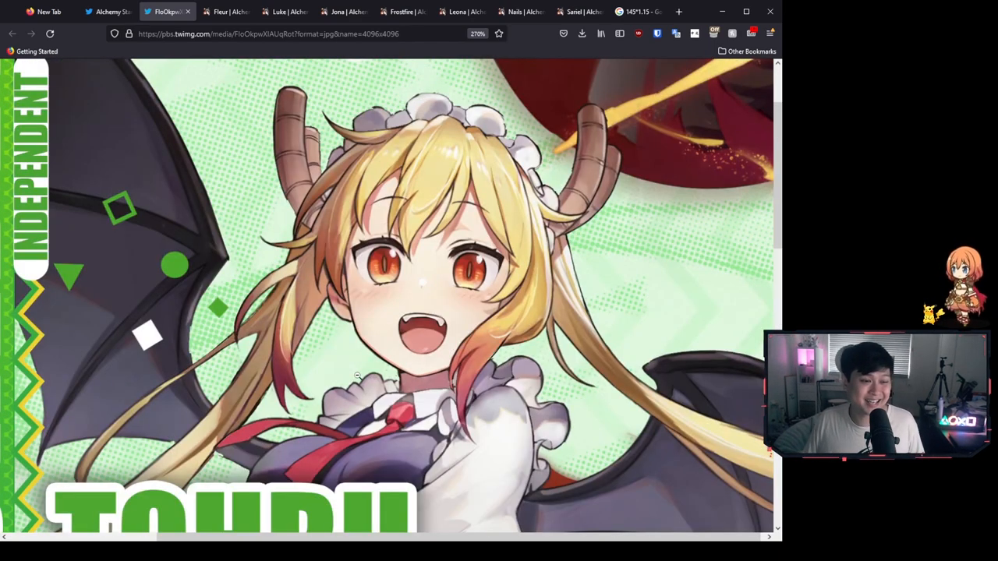
pyautogui.scroll(-3)
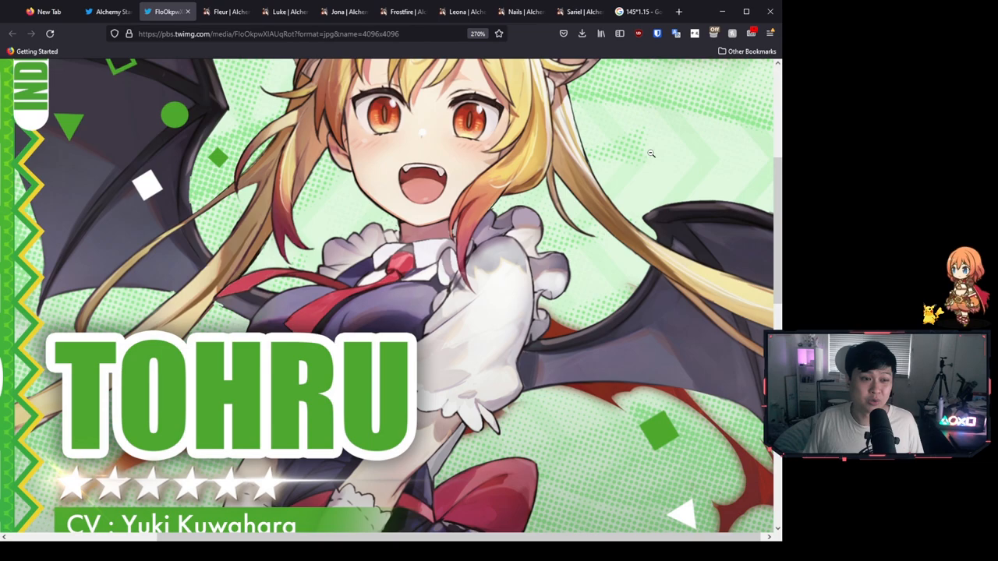
pyautogui.scroll(3)
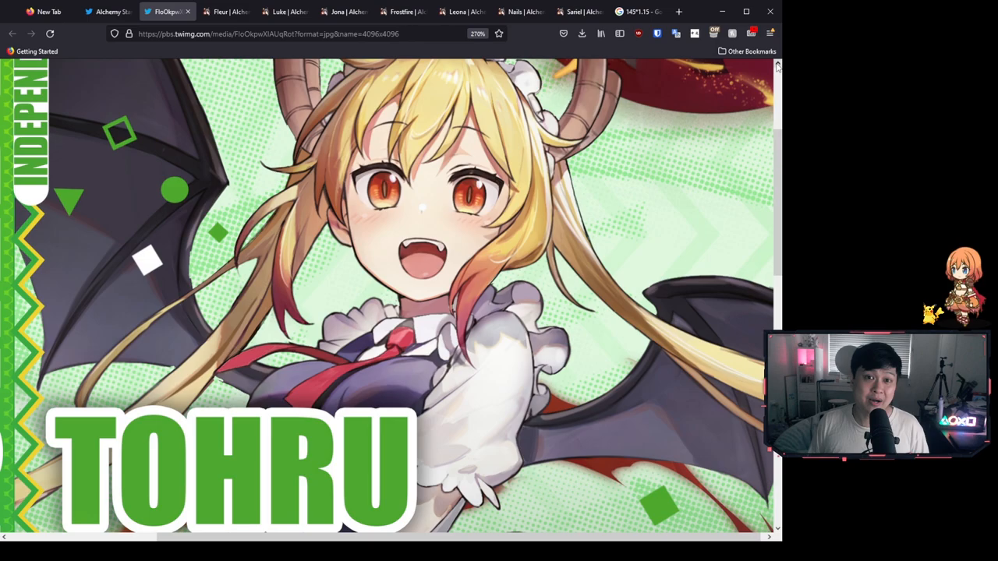
pyautogui.scroll(-3)
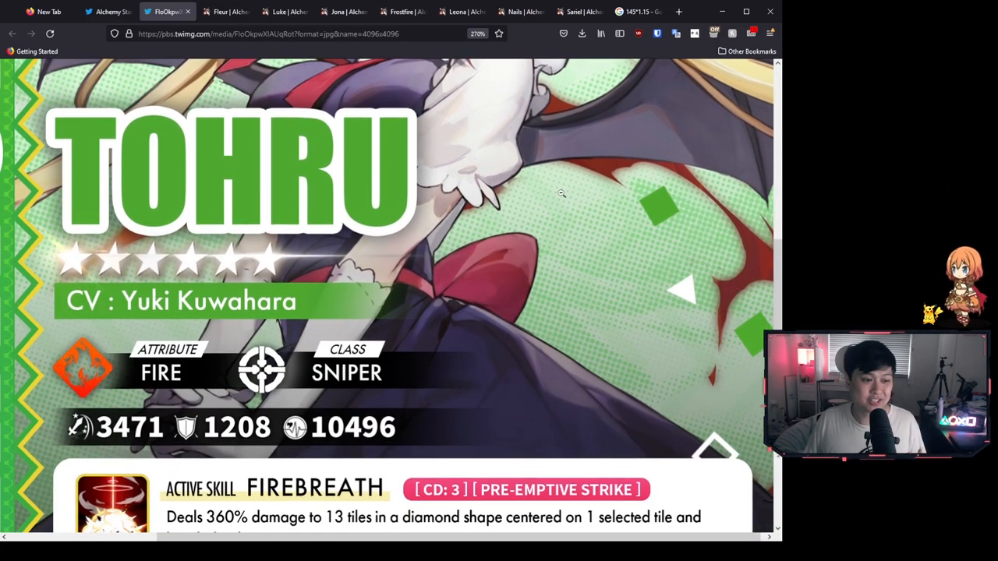
pyautogui.scroll(-3)
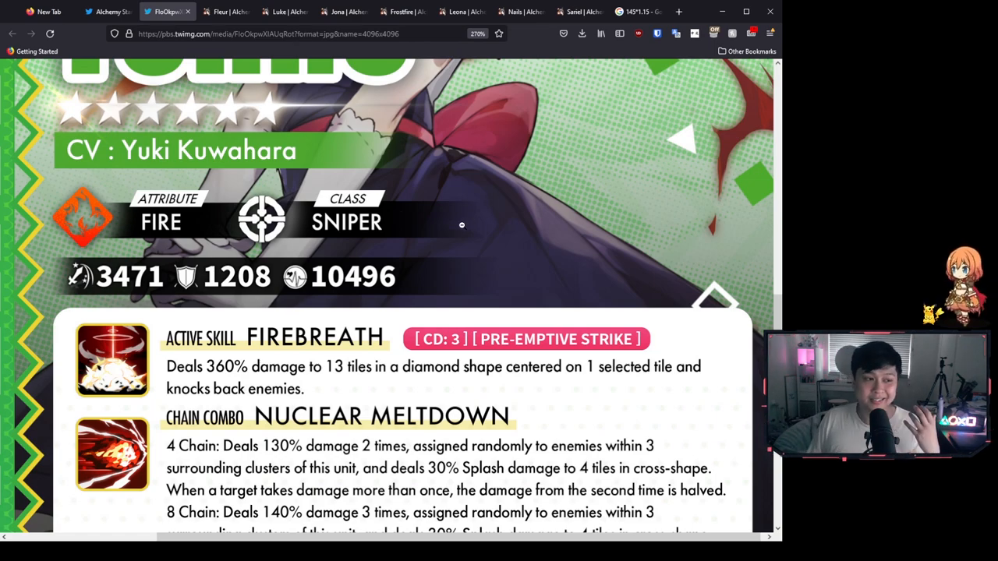
pyautogui.scroll(3)
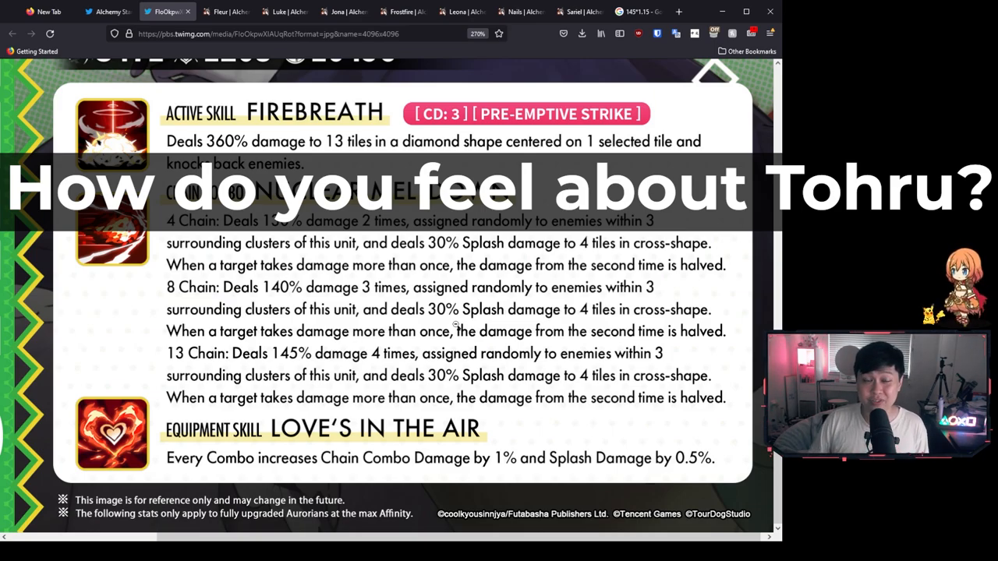
pyautogui.scroll(3)
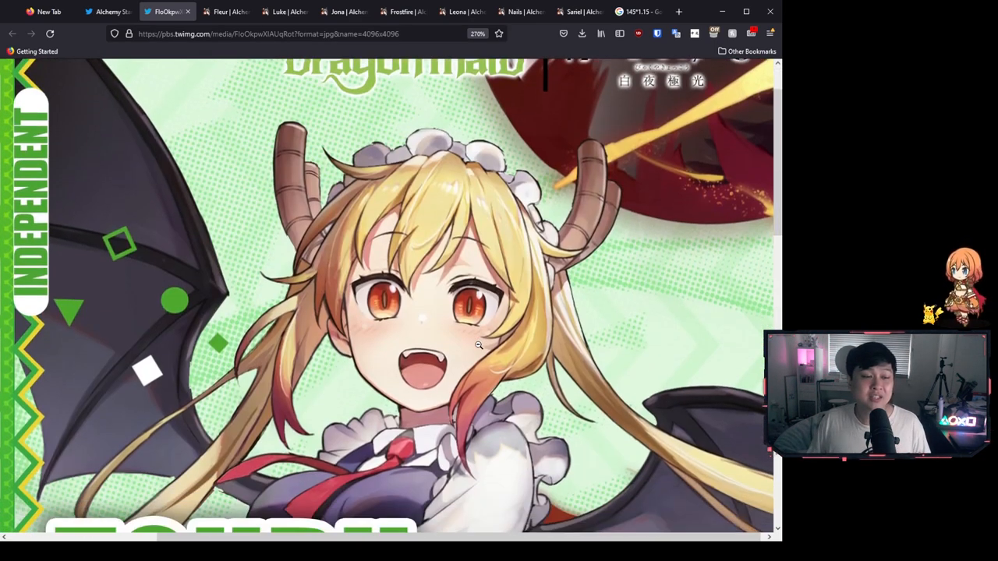
pyautogui.scroll(-3)
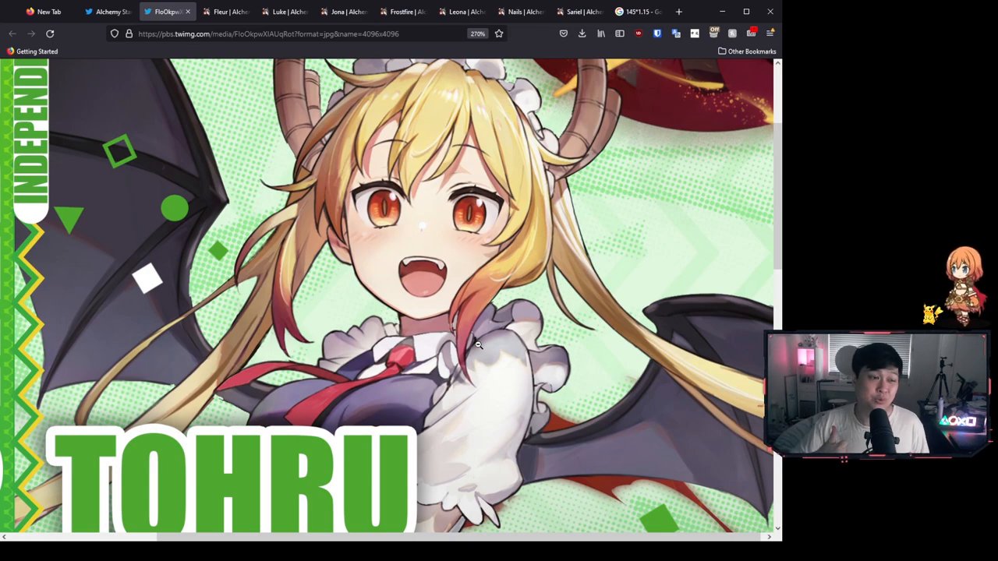